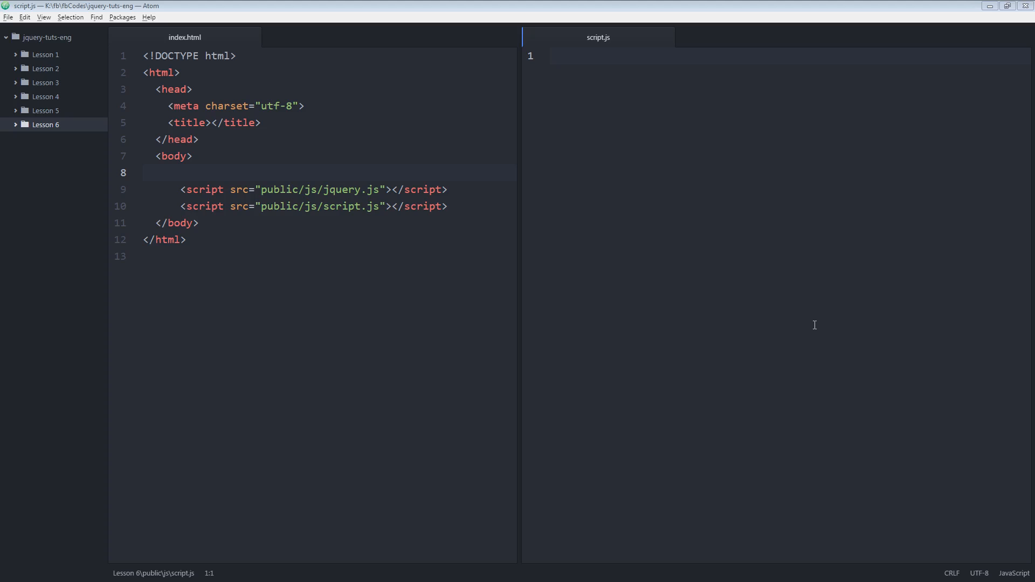
mouse_move(635, 53)
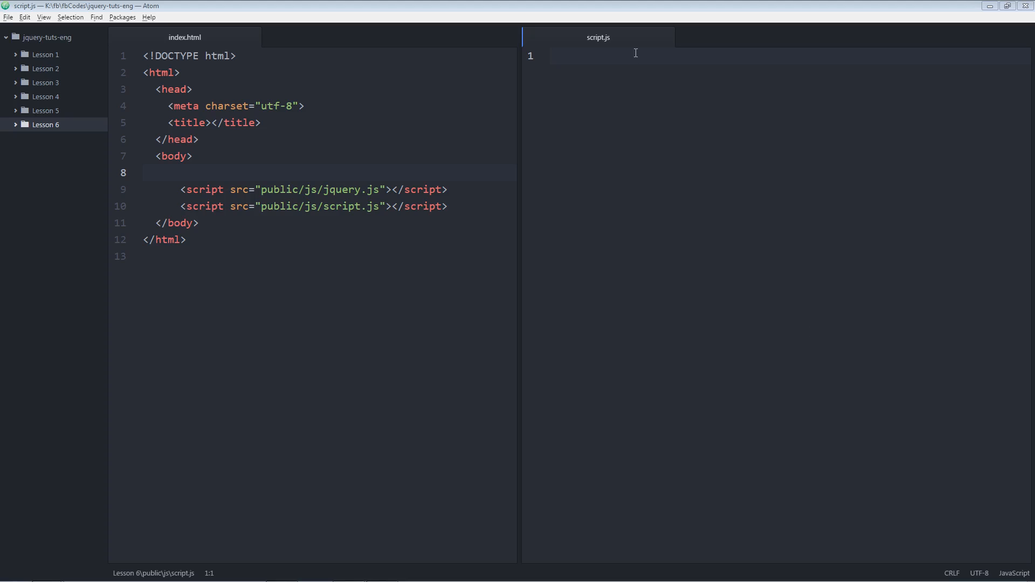
Add <input type="text" id="input-box"> inside the body of index.html and save.
left_click(372, 156)
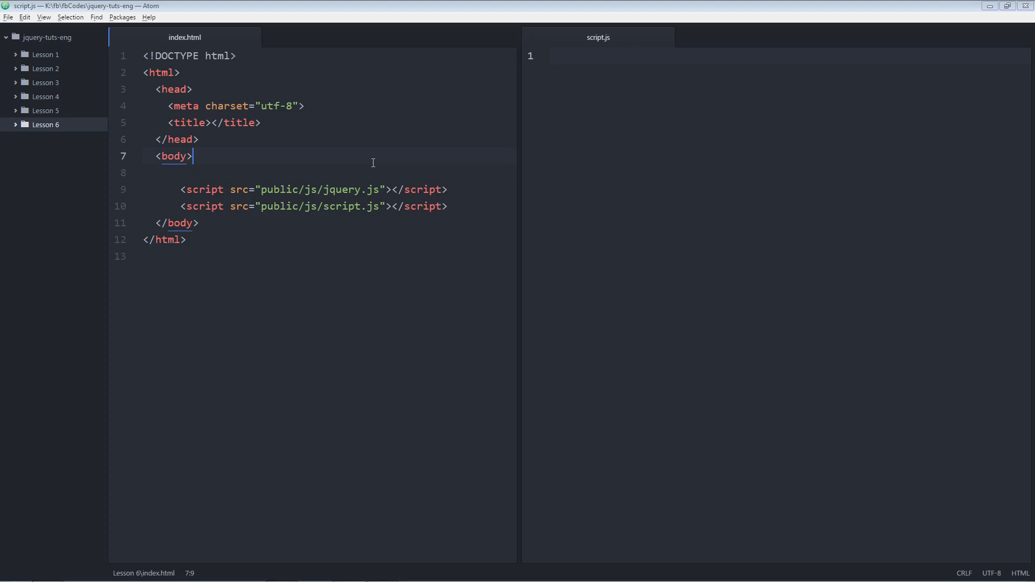
type("M")
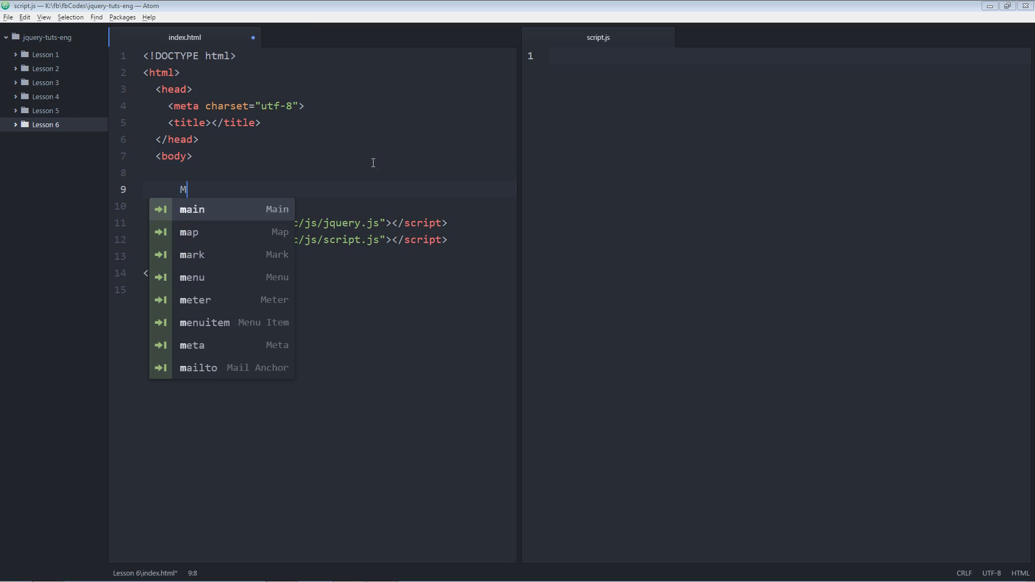
type("<input type")
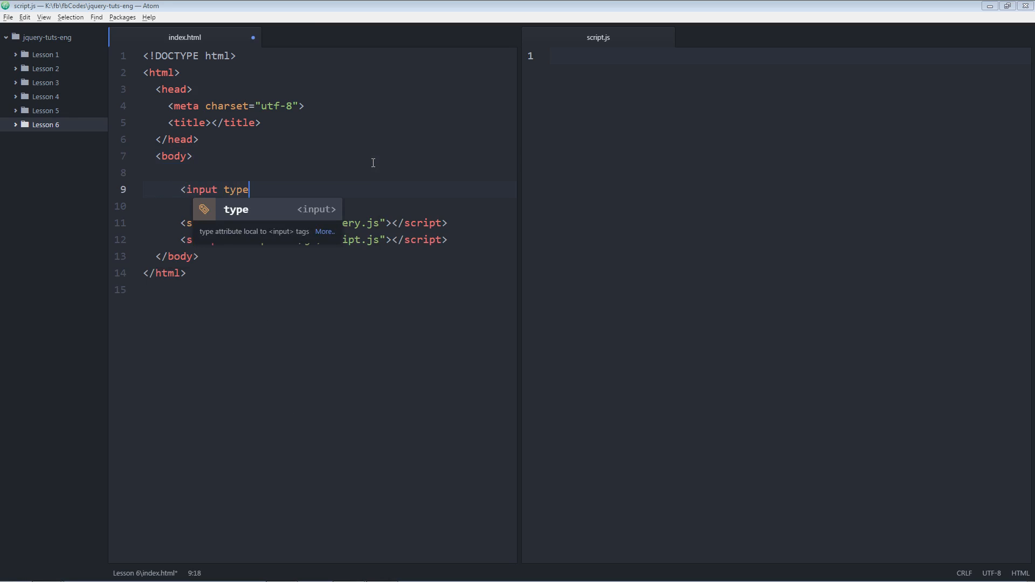
type("=\"Text")
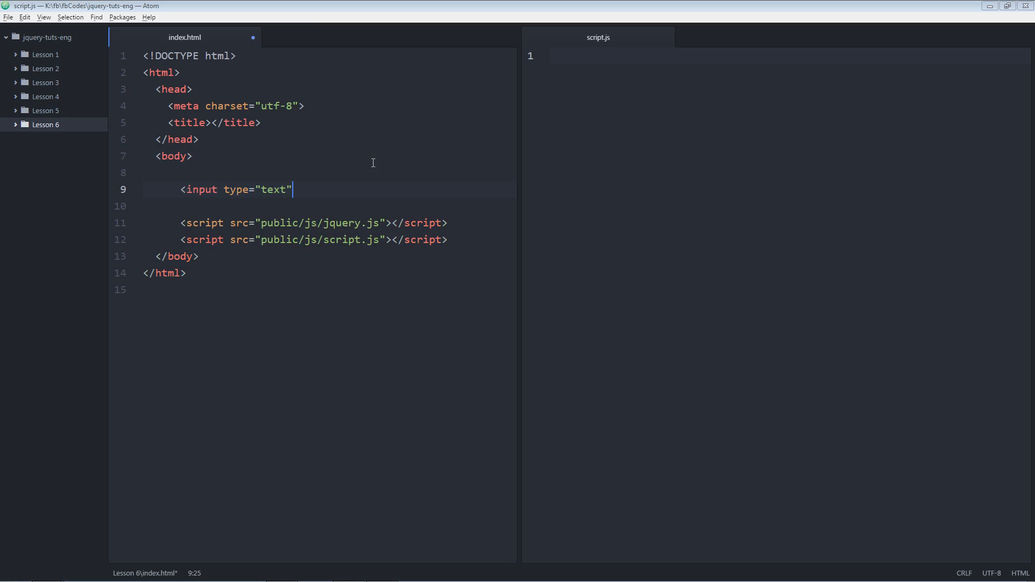
type("id=\"\"")
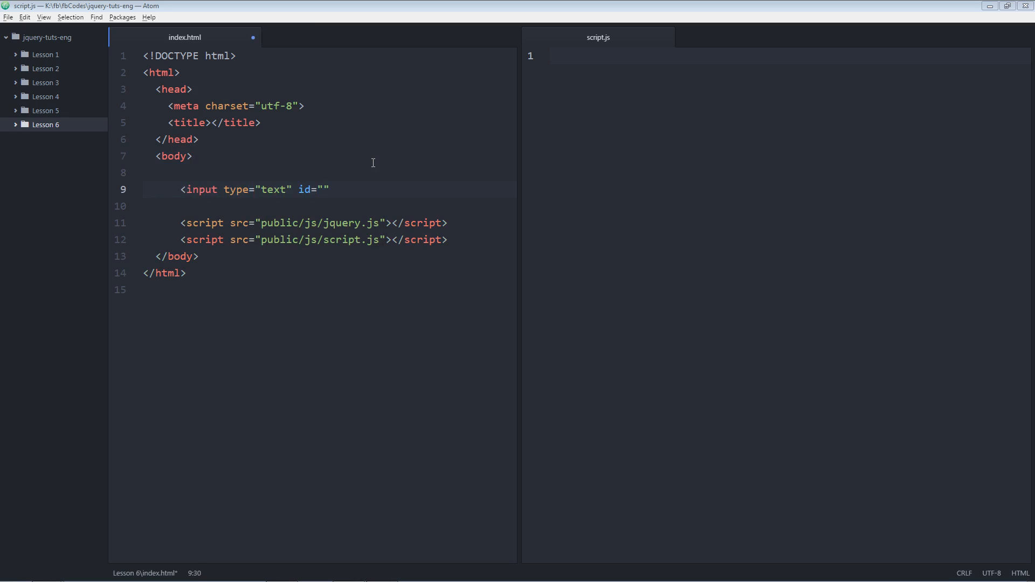
type("input-")
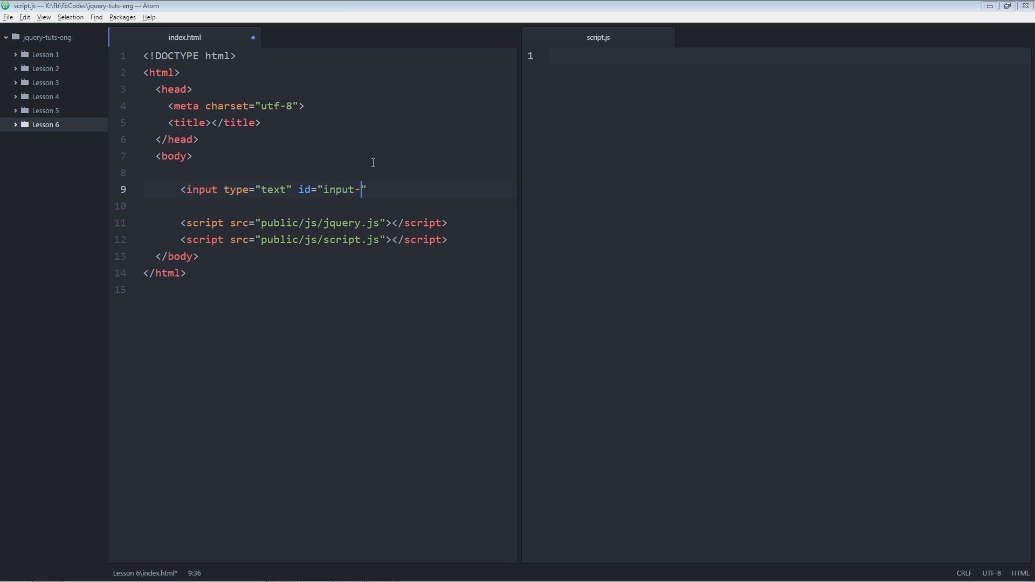
type("box")
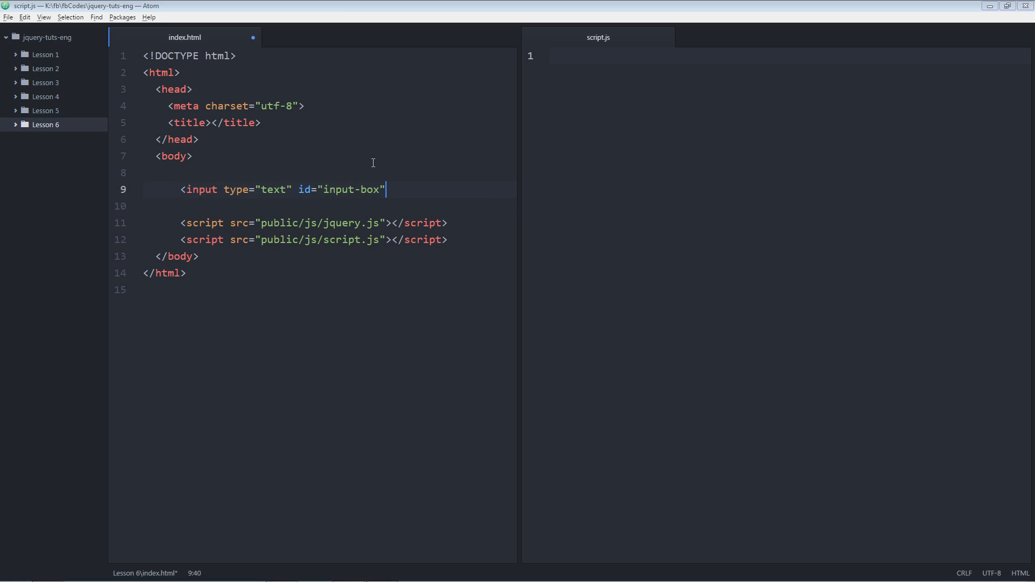
type(">")
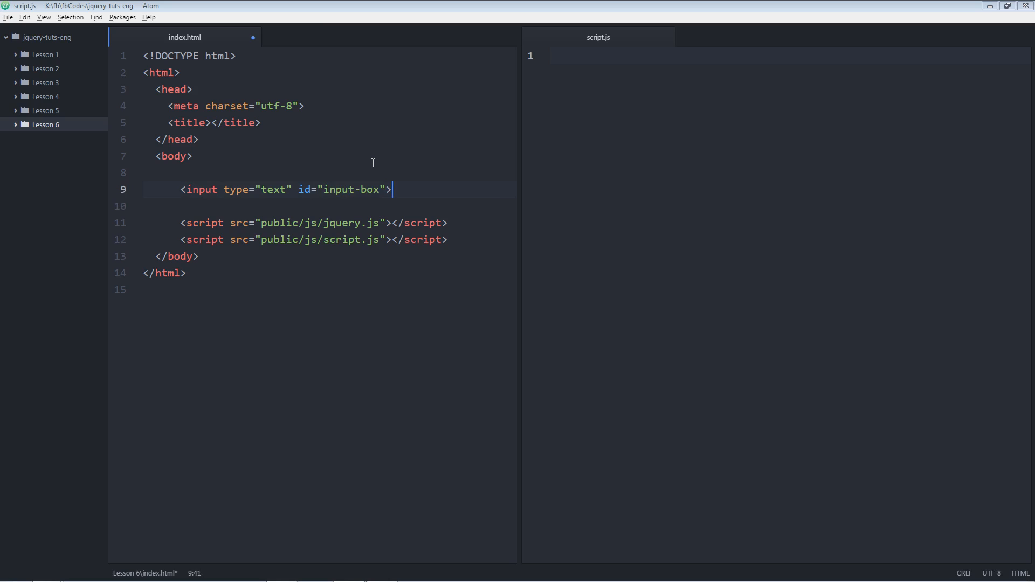
left_click(661, 109)
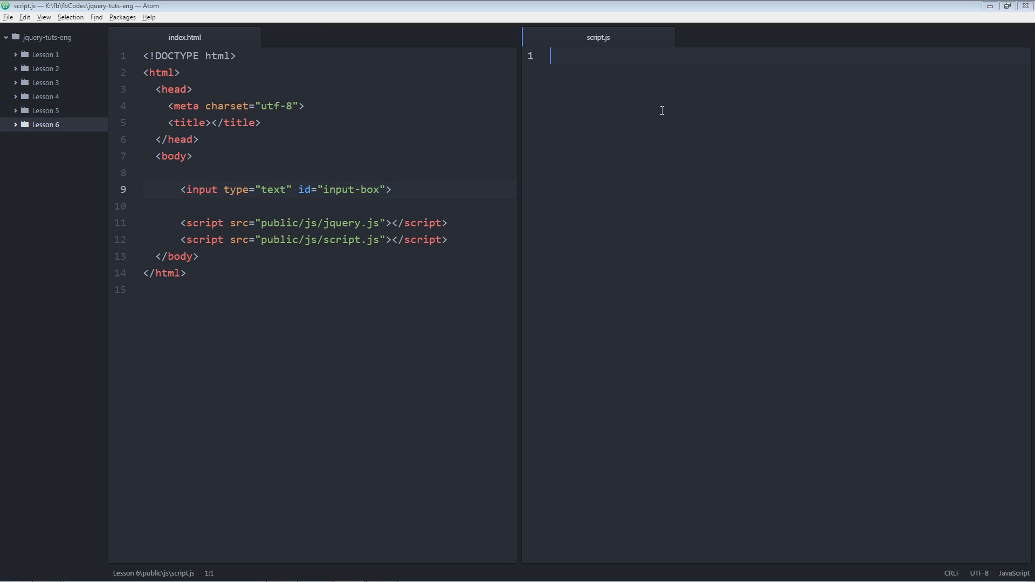
Write $("#input-box").keypress(function(){ alert("working"); }); in script.js.
type("$()")
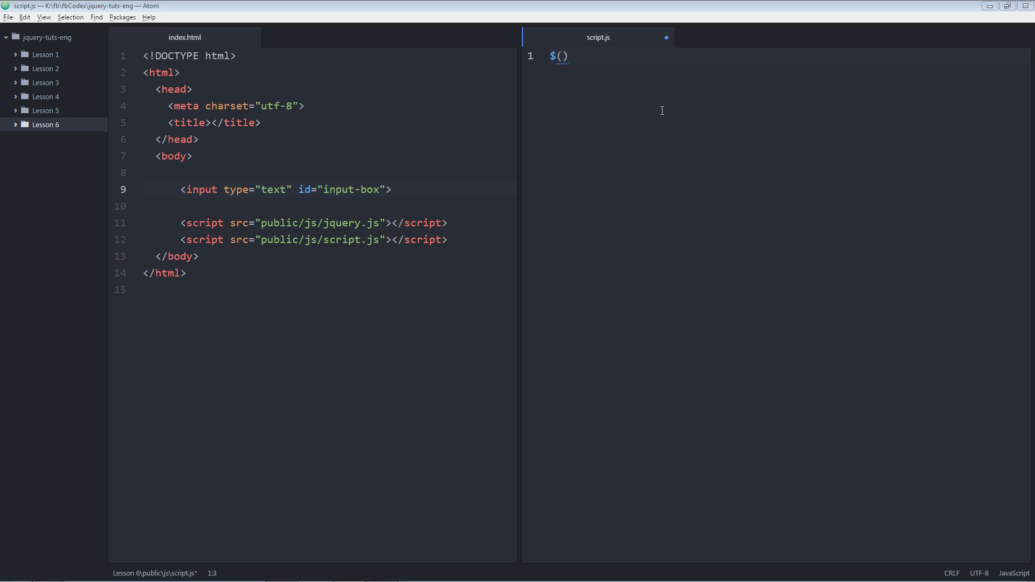
left_click(561, 56)
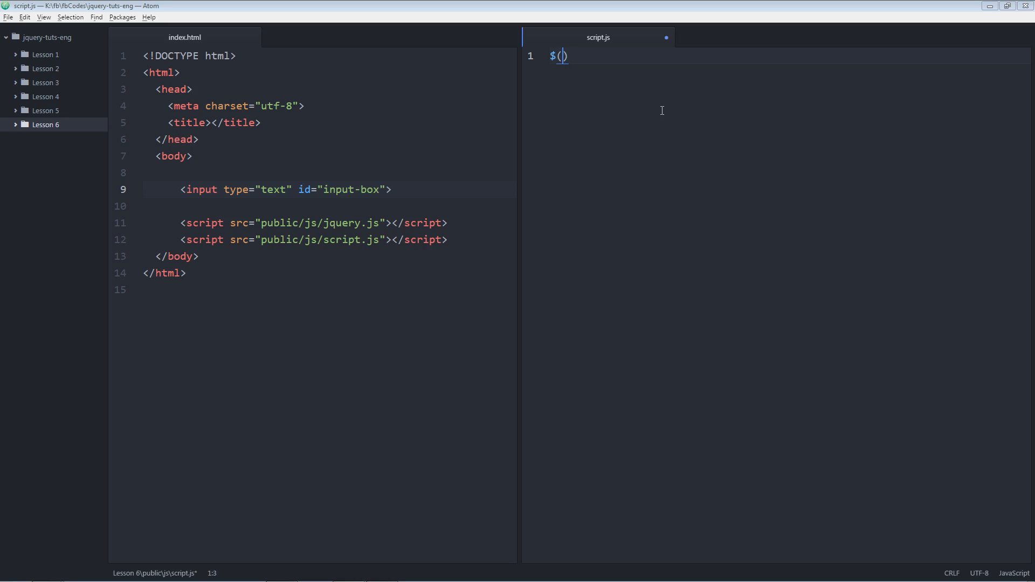
type("\"#\"")
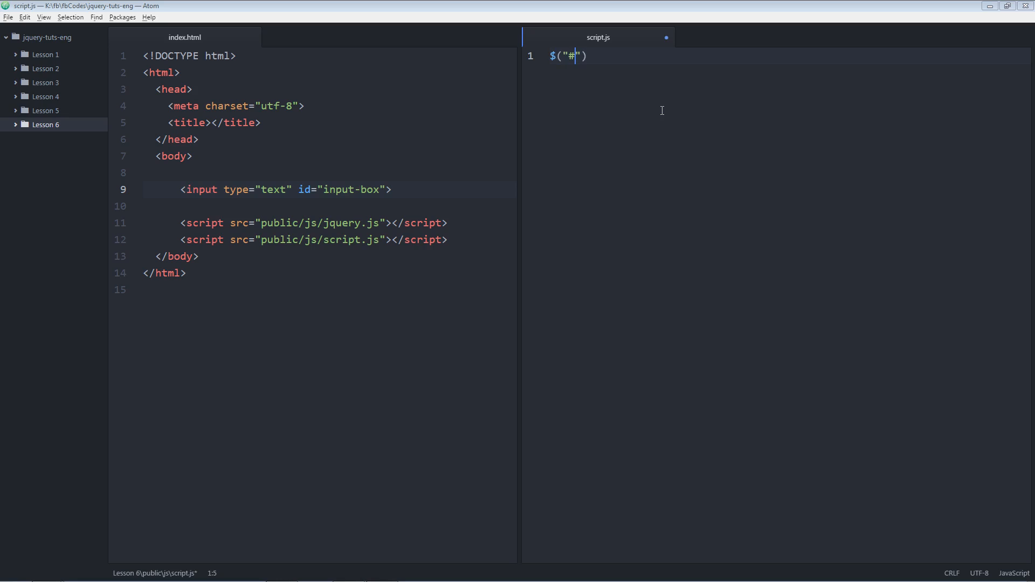
type("input")
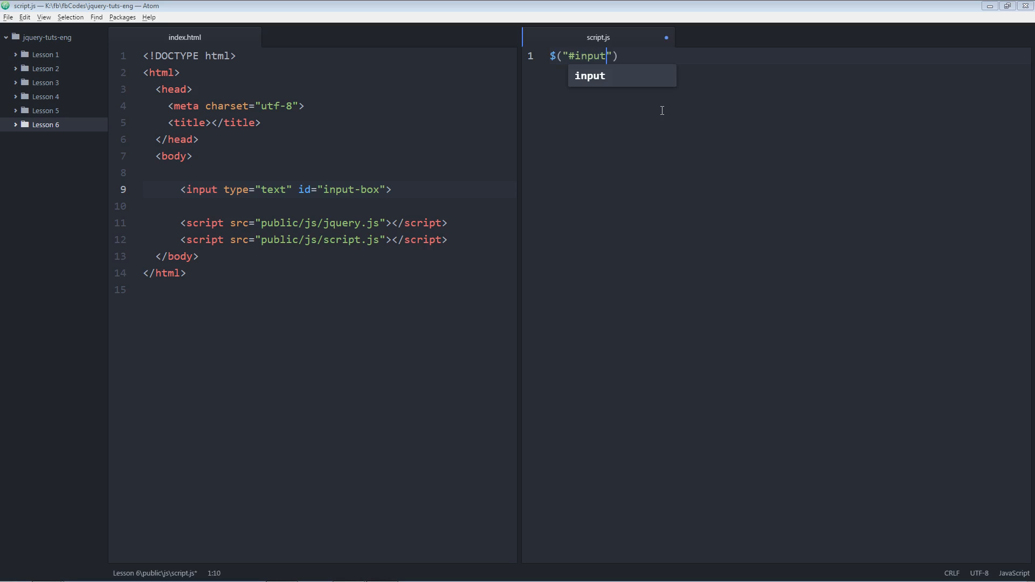
type("-box")
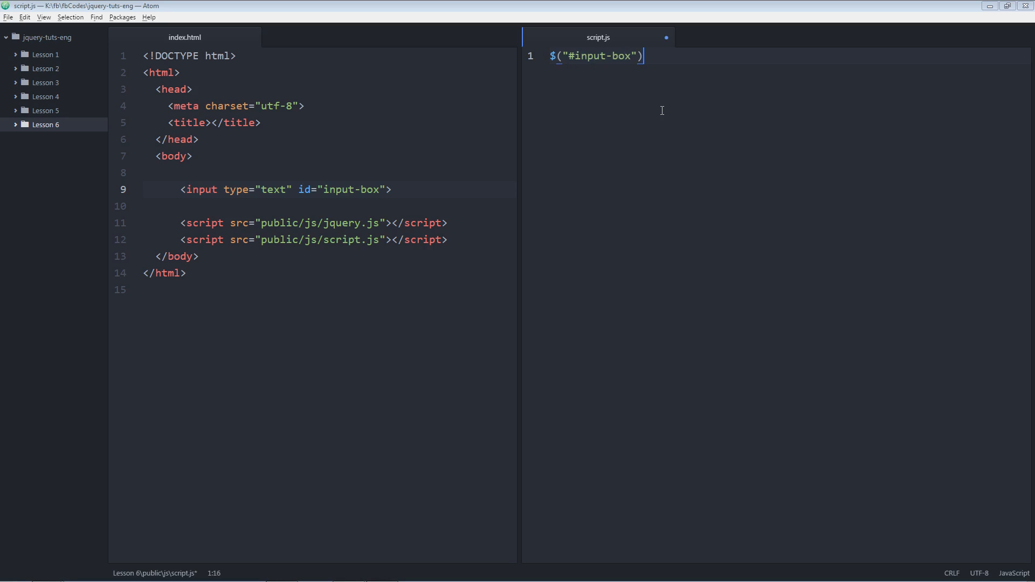
type(".keypre")
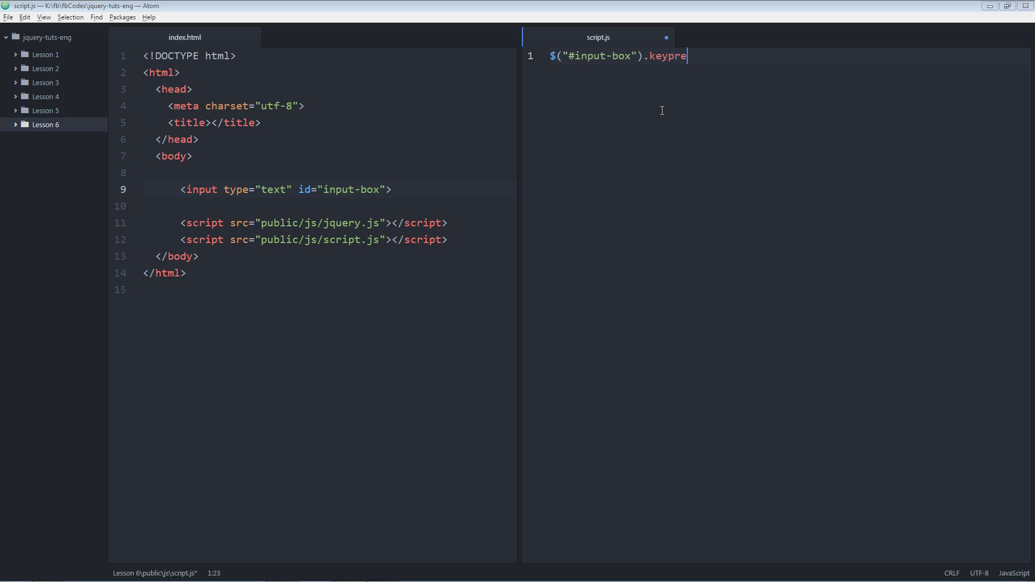
type("ss();")
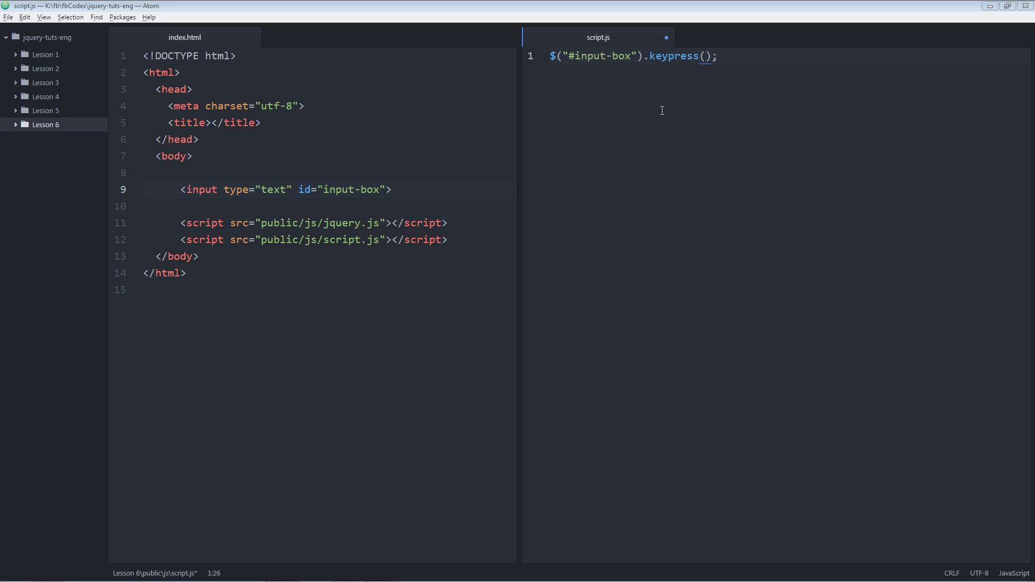
type("function()")
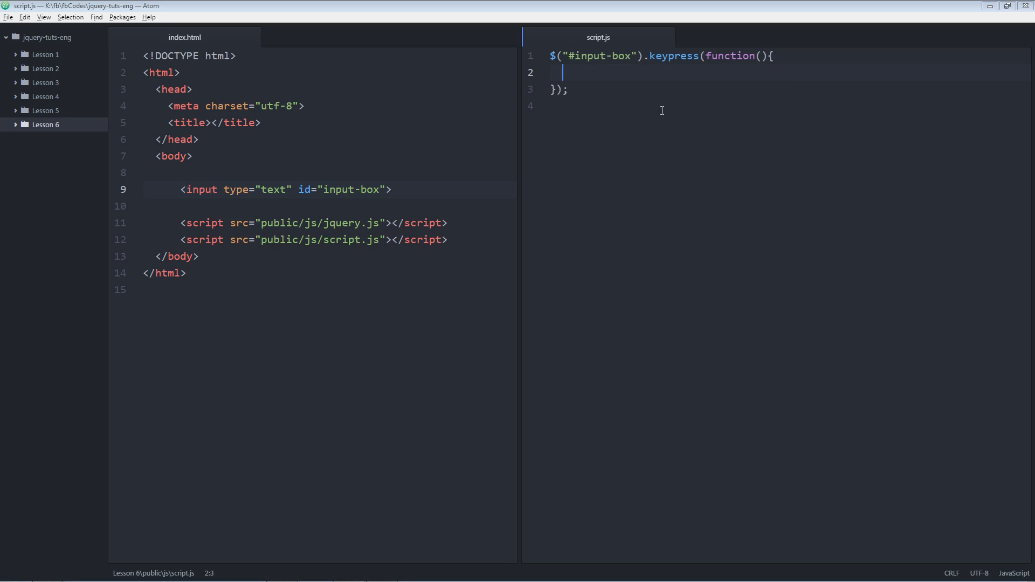
type("alert()")
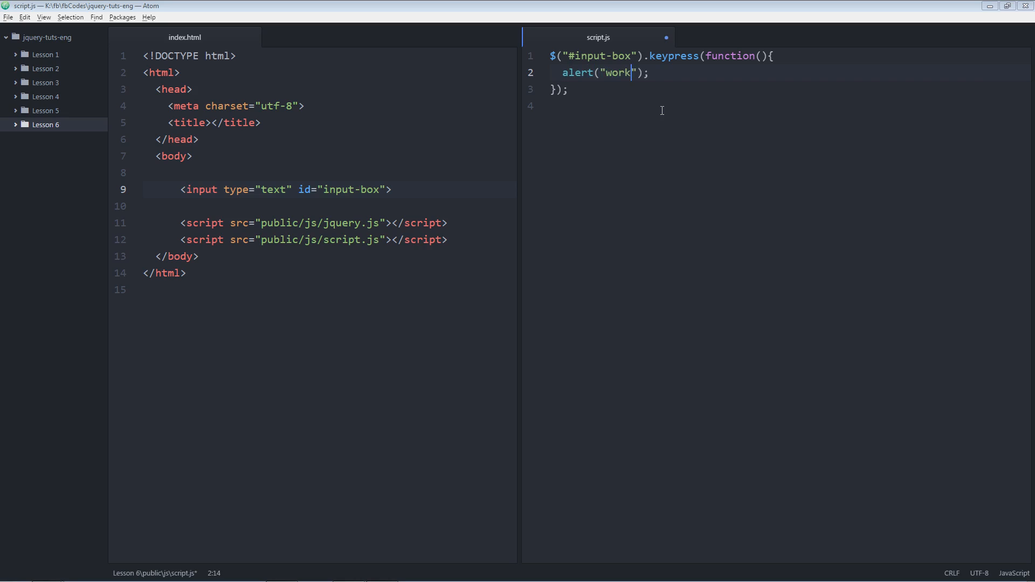
type("ing")
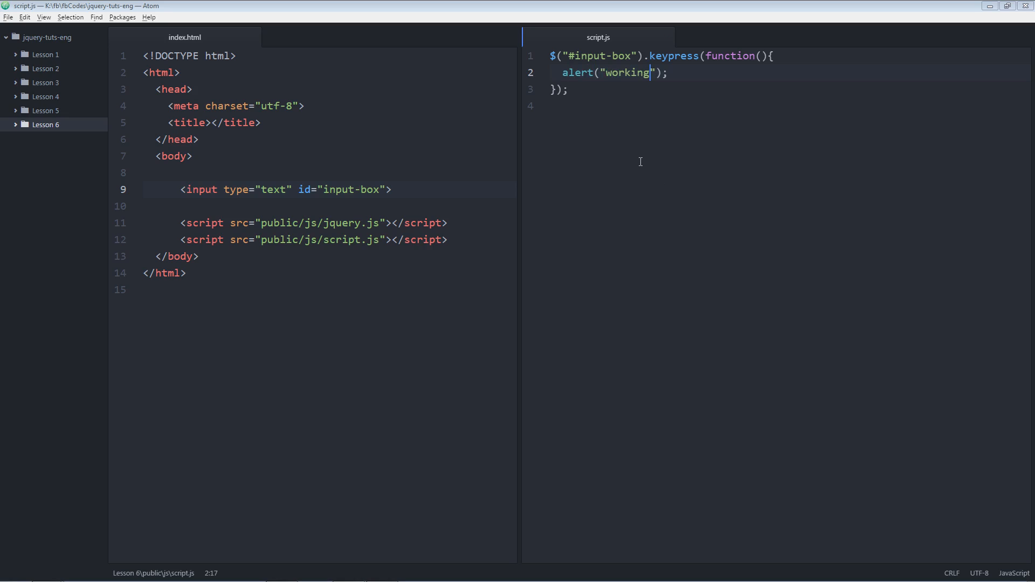
mouse_move(635, 194)
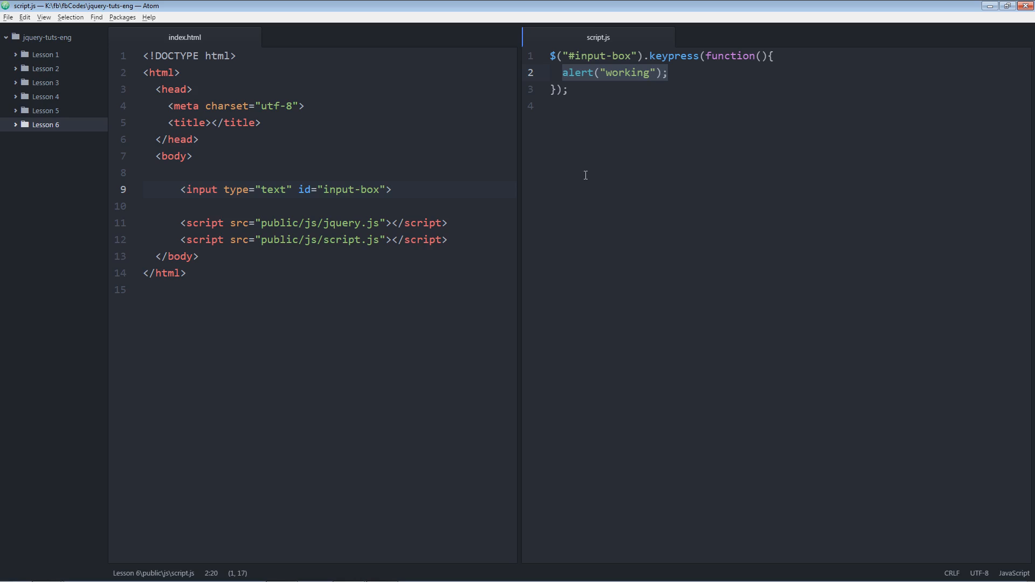
left_click(603, 71)
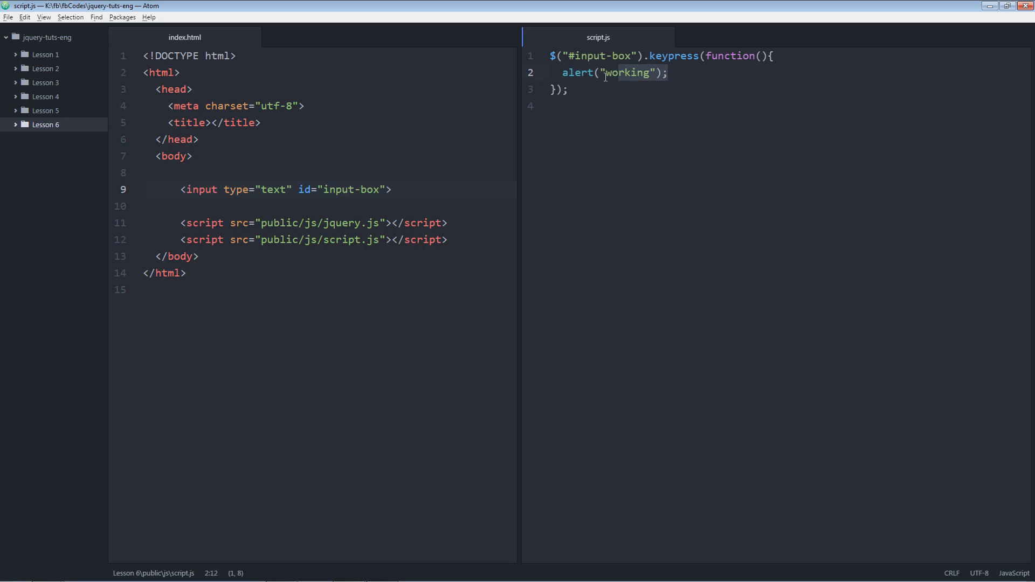
Delete the alert line and add an empty <h1></h1> below the input in index.html.
key("ctrl+shift+k")
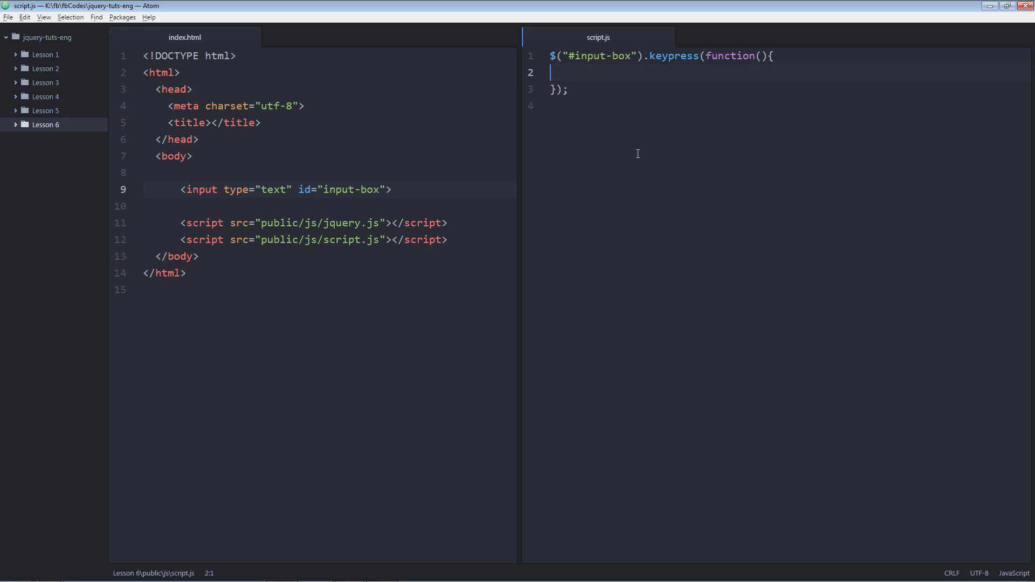
key("enter")
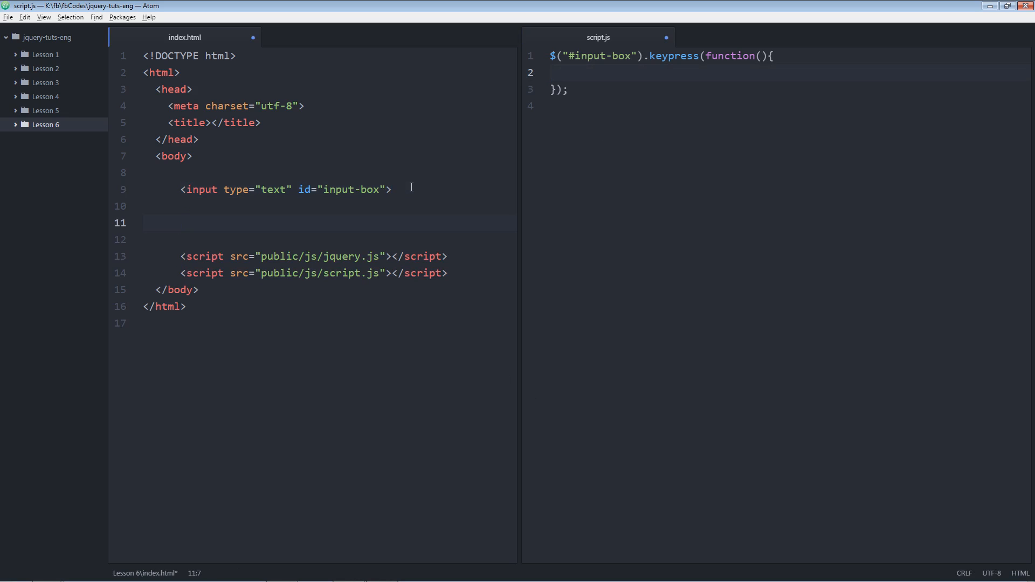
type("<h1></h1>")
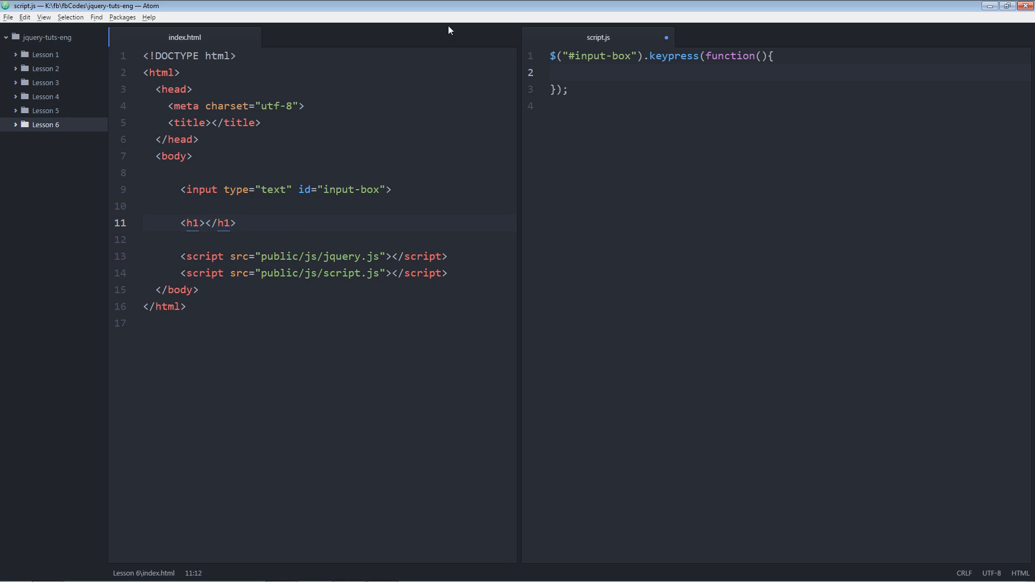
left_click(627, 72)
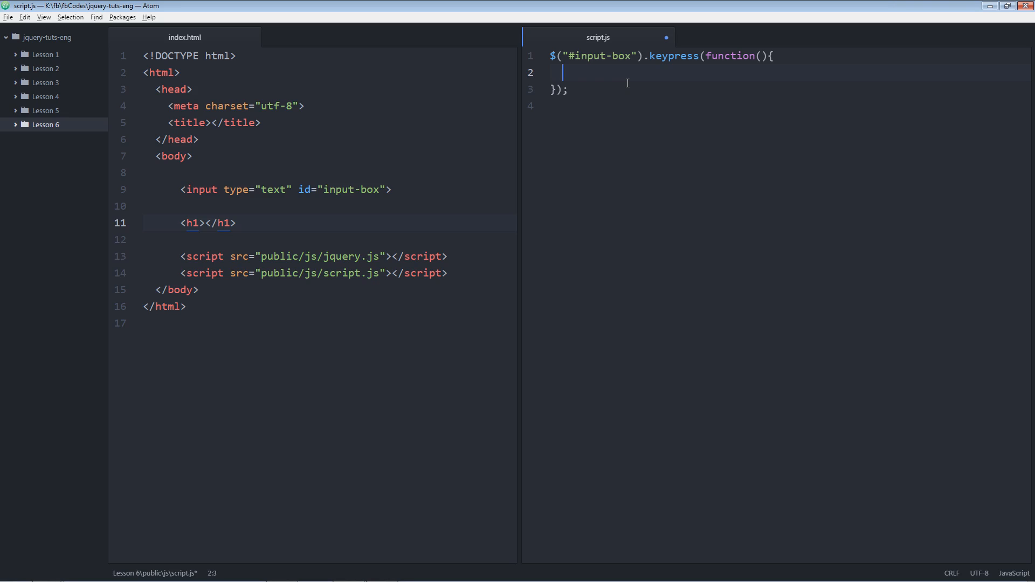
Add var v = $(this).val(); inside the keypress handler.
type("var v =")
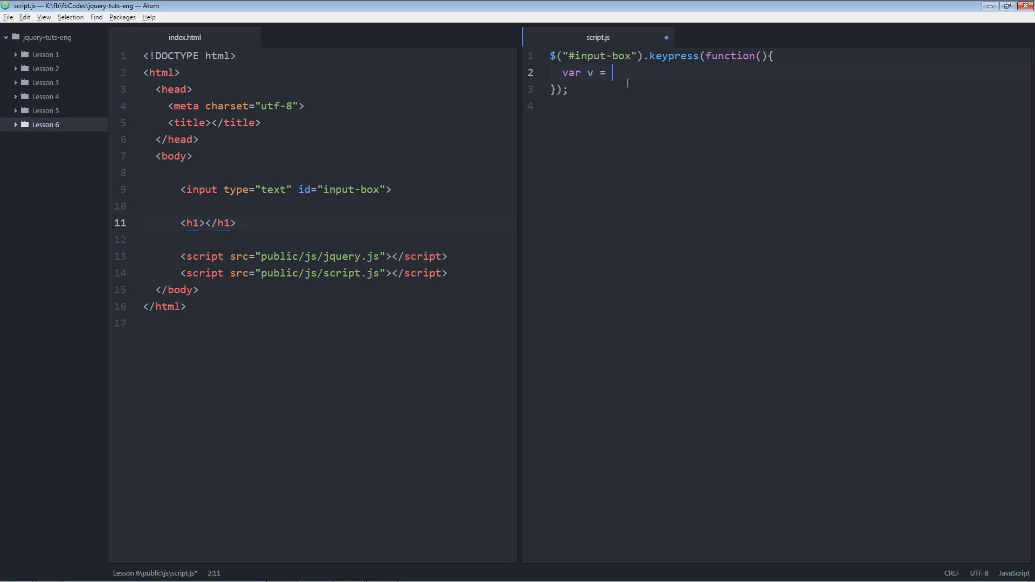
type("$(")
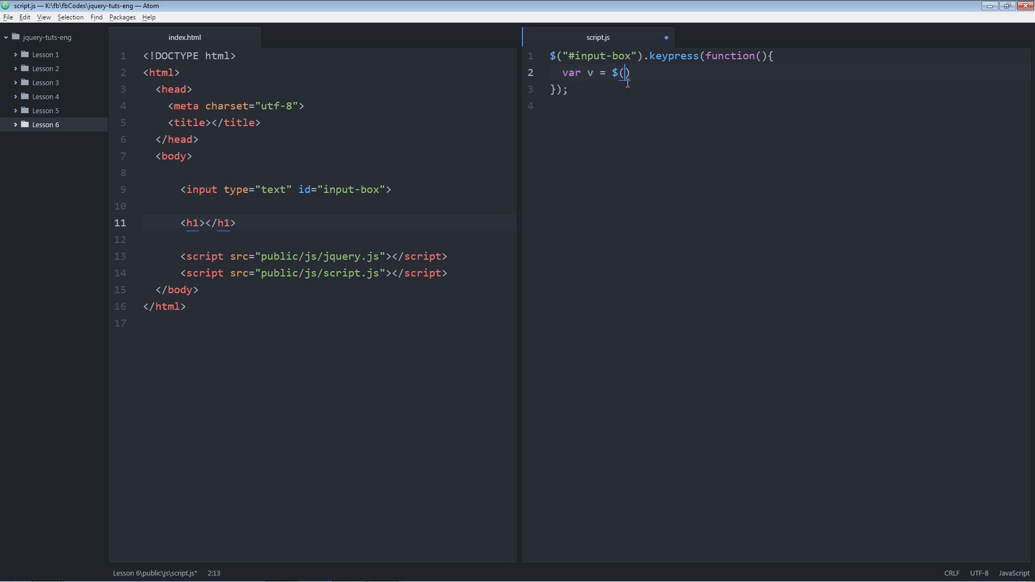
type("this).val")
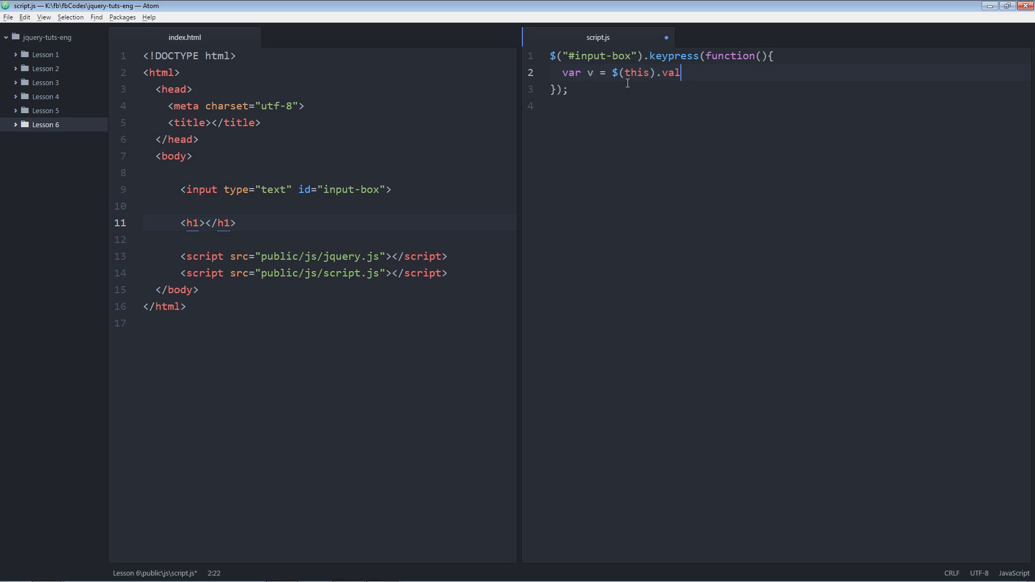
type("();")
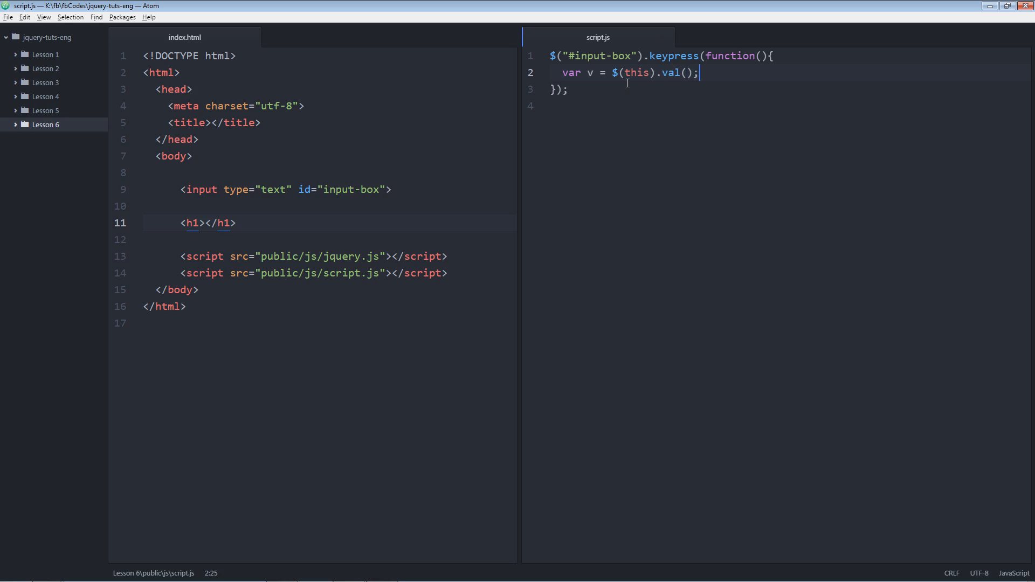
key("Enter")
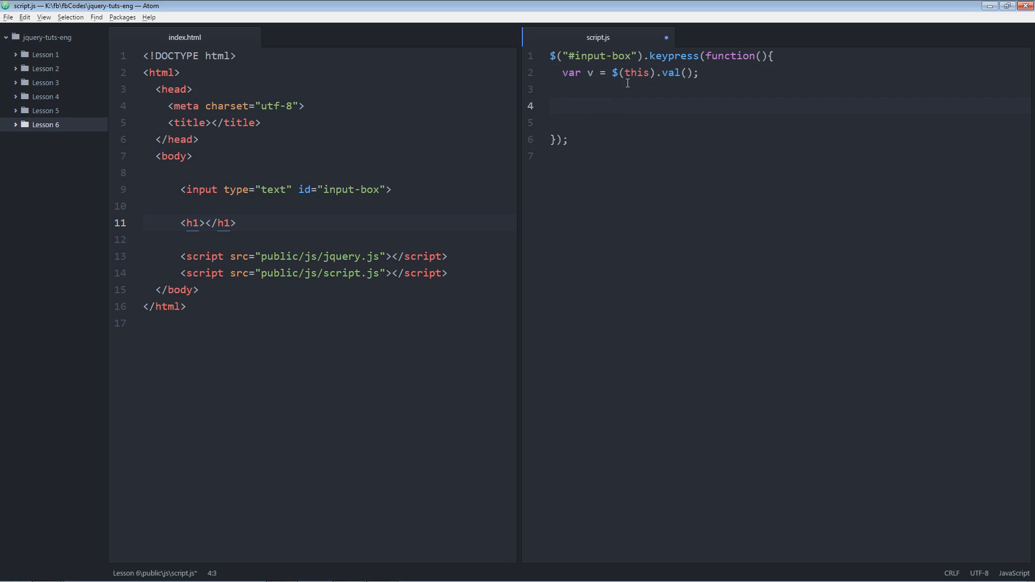
Add $("h1").html(v); below it, undo test text in the h1, and save.
type("$(")
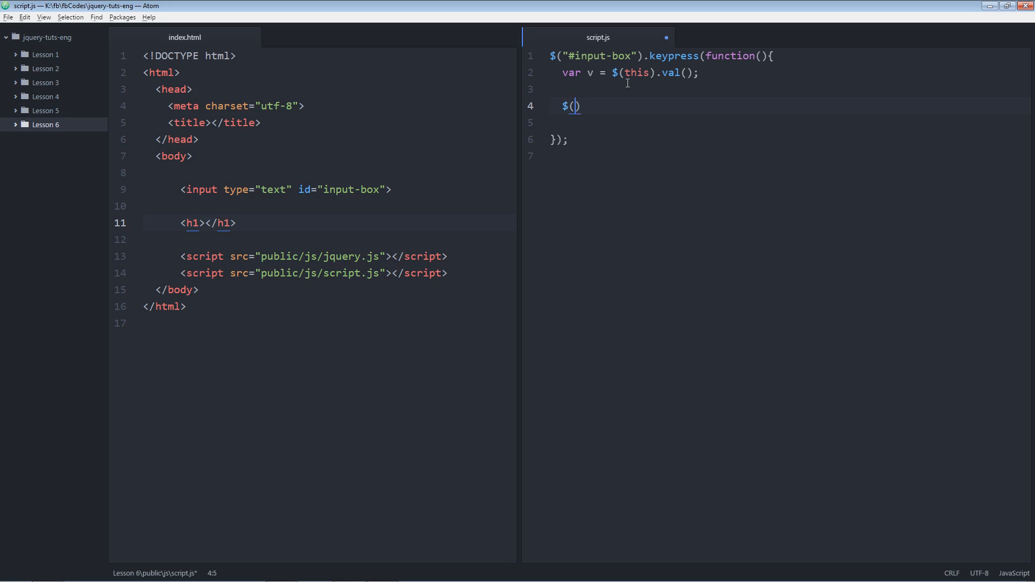
type("\"h\"")
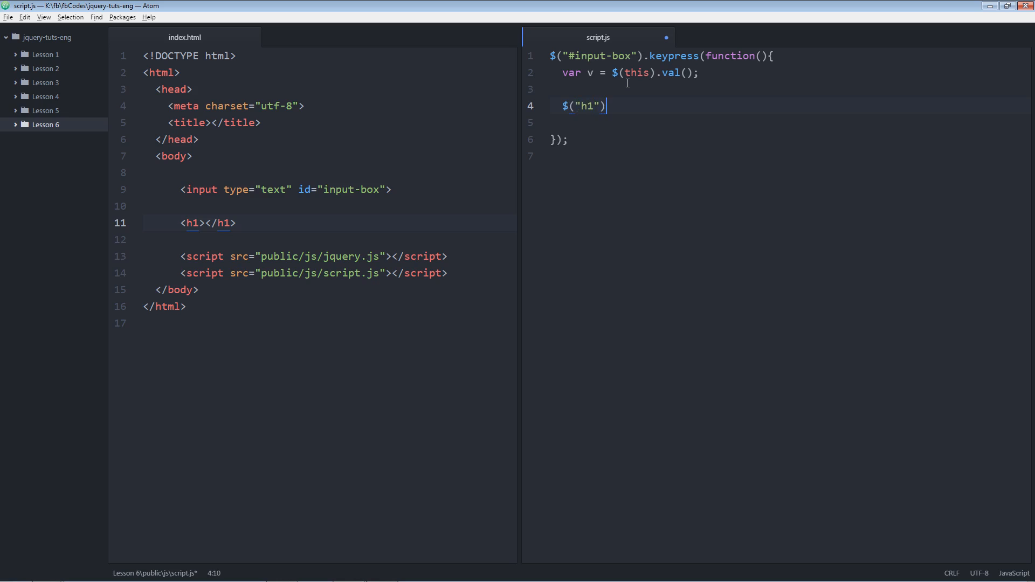
type(".html()")
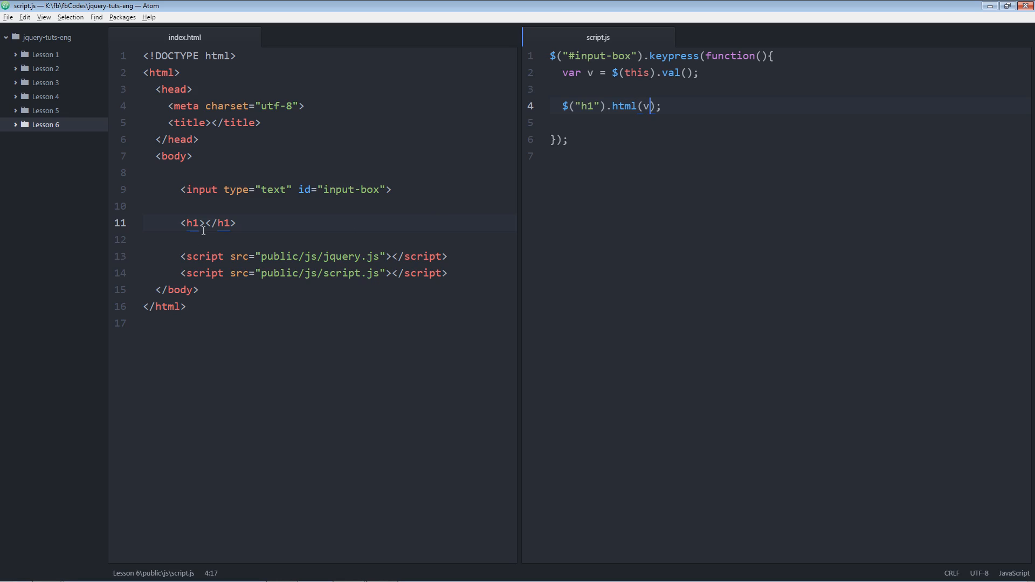
left_click(213, 240)
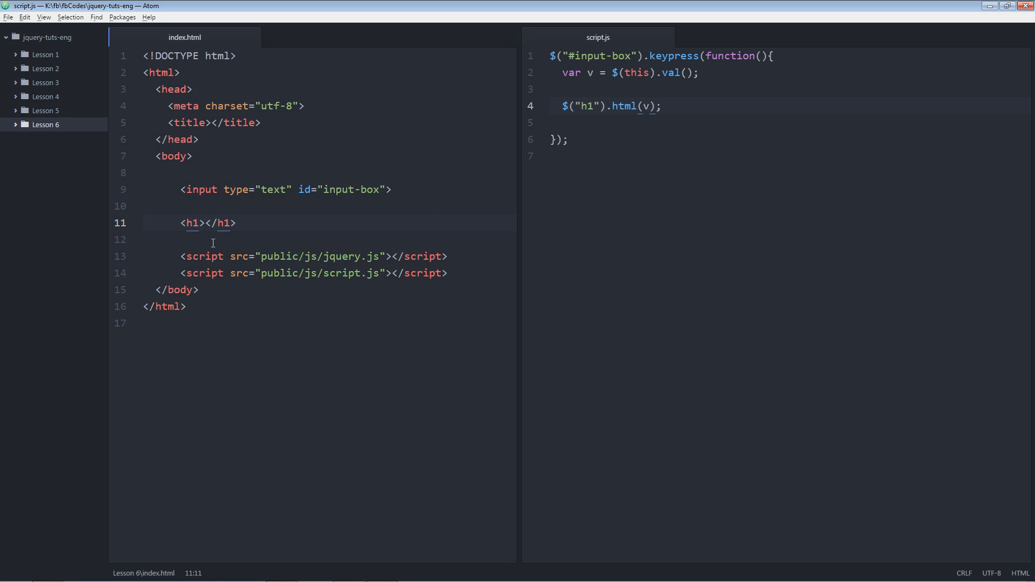
type("here....")
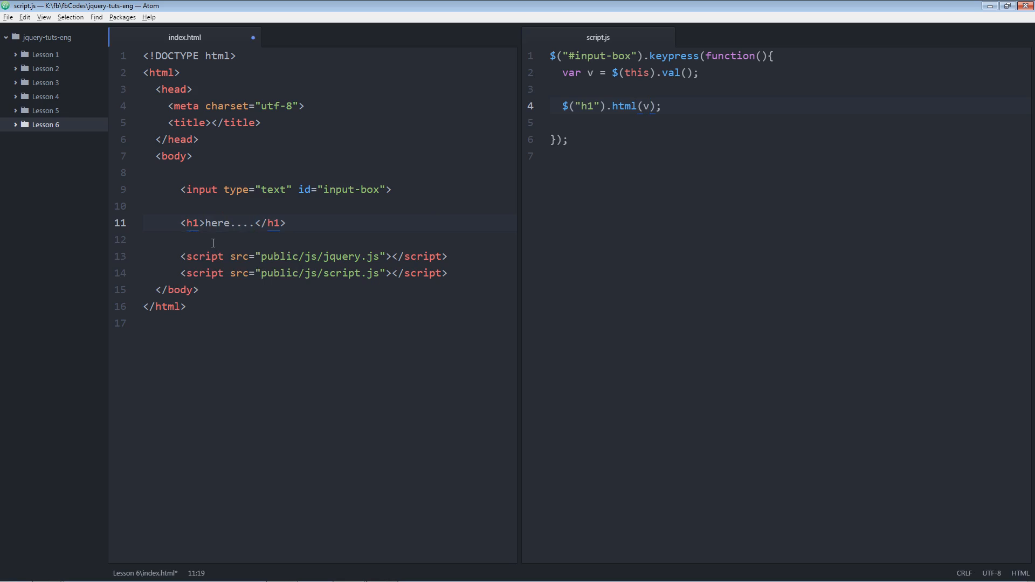
key("Backspace")
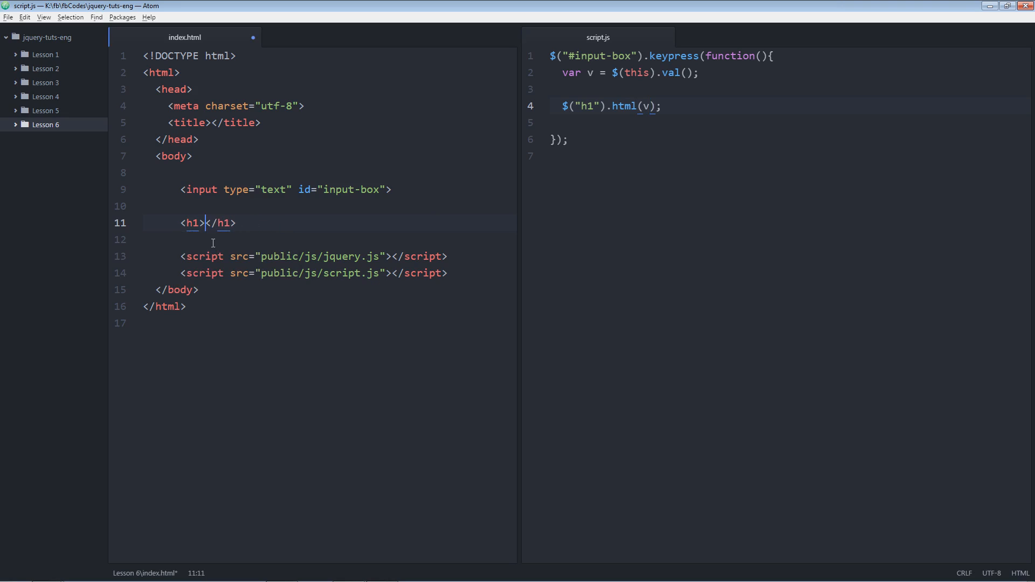
key("ctrl+s")
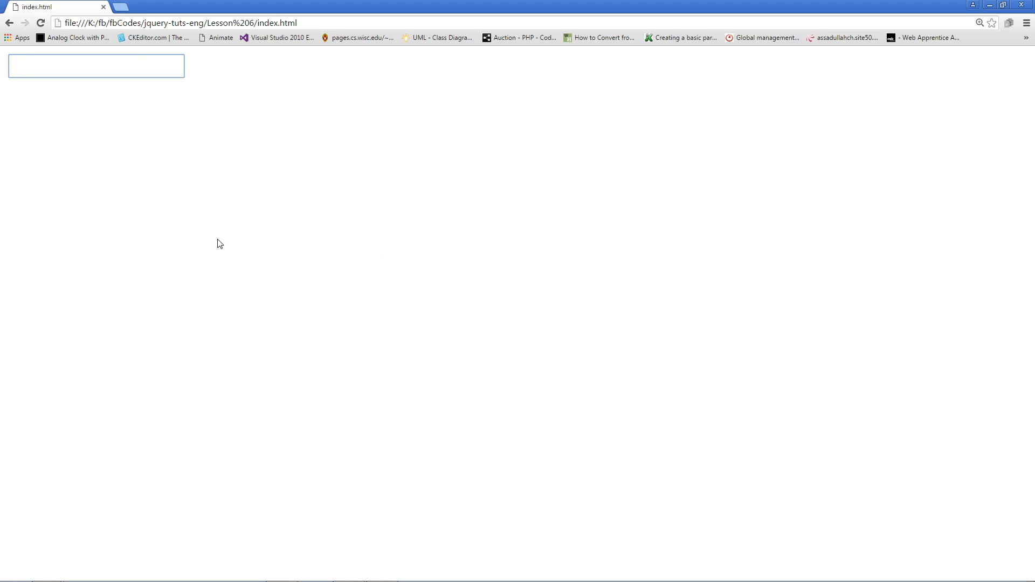
Type 1, 2, 3, 4, 5 into the page's input box, watching the h1 lag behind.
type("1")
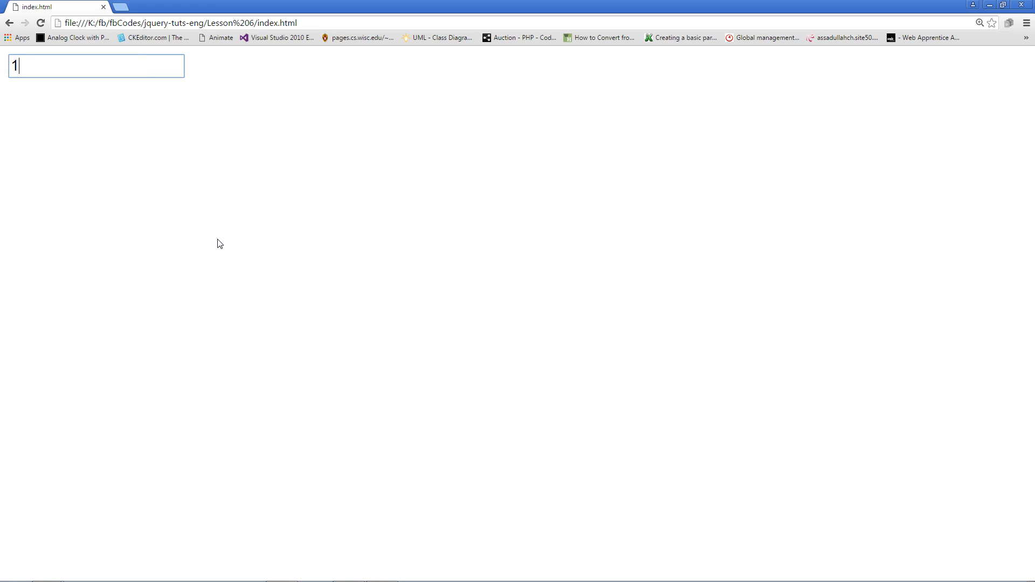
type("2")
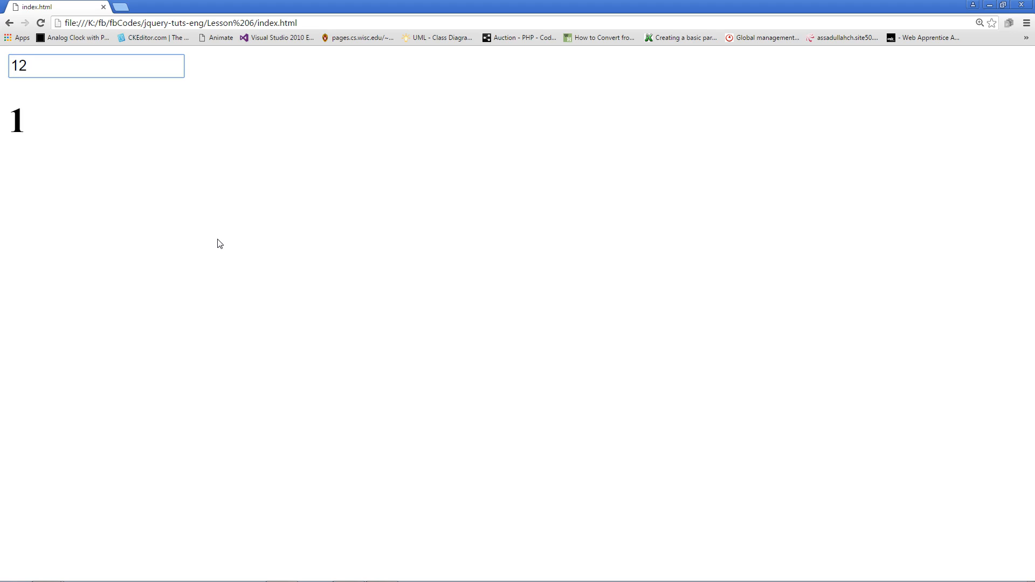
type("3")
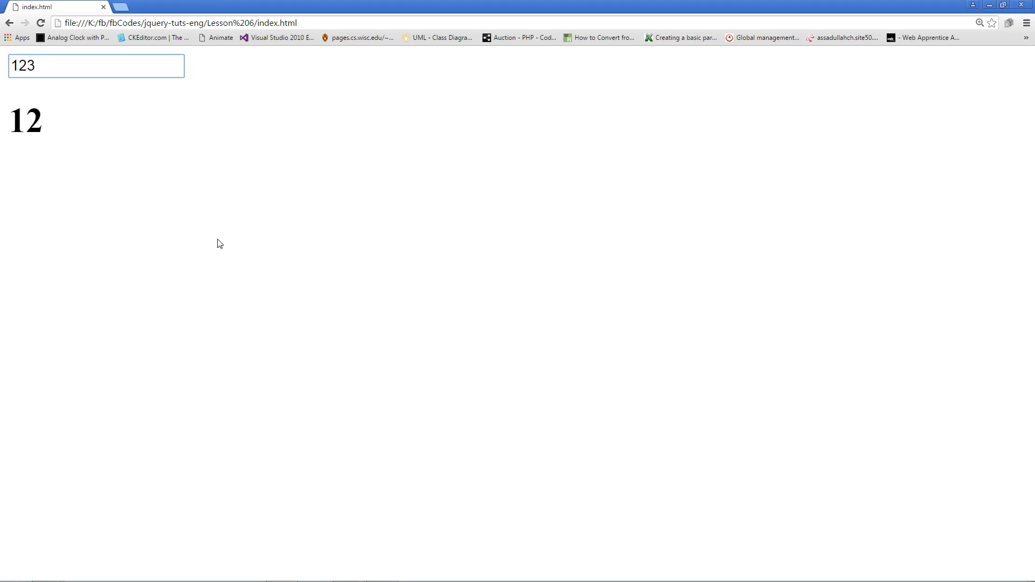
type("4")
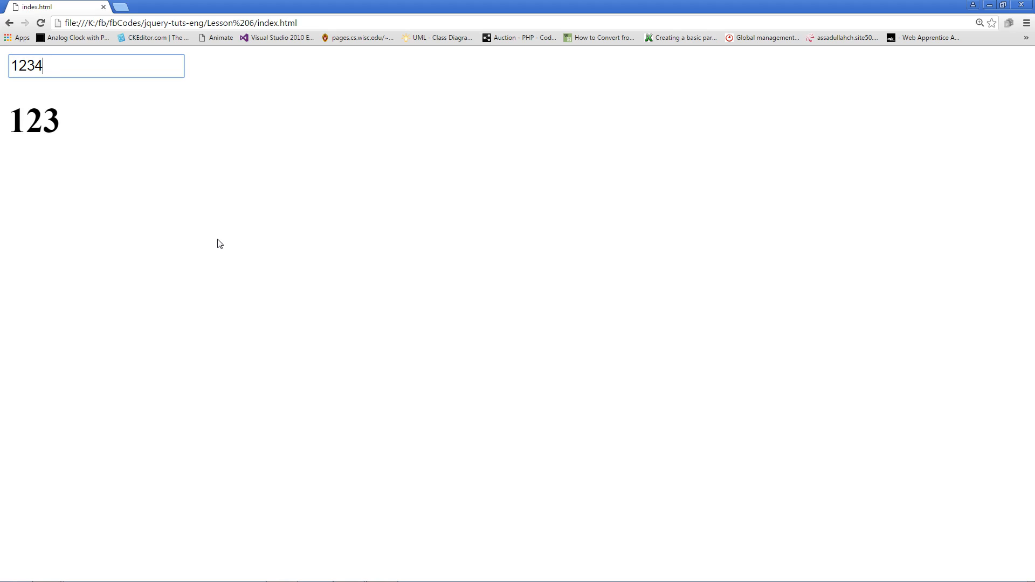
type("5")
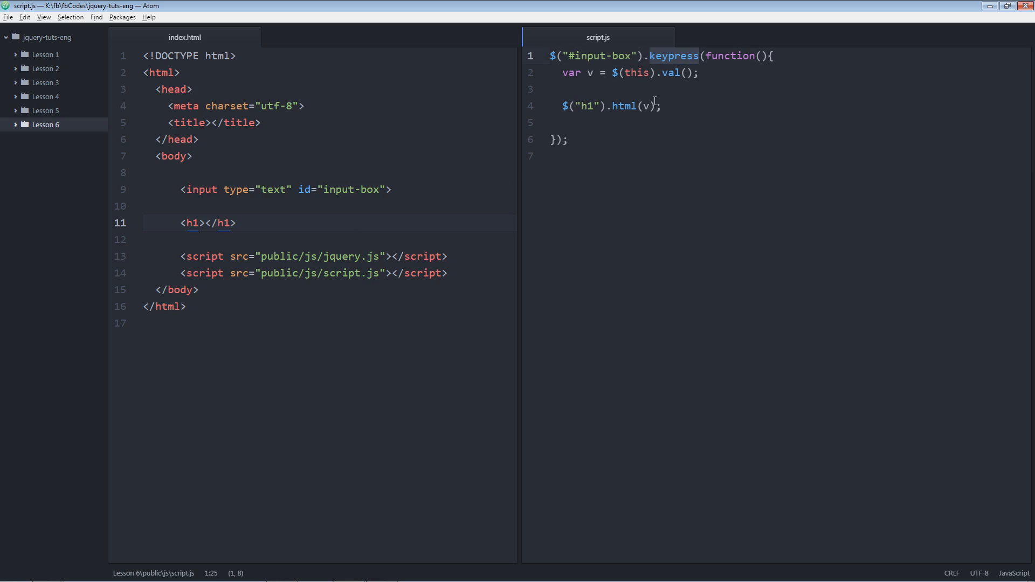
Highlight the val line in script.js, then return to the page in Chrome.
left_click(702, 73)
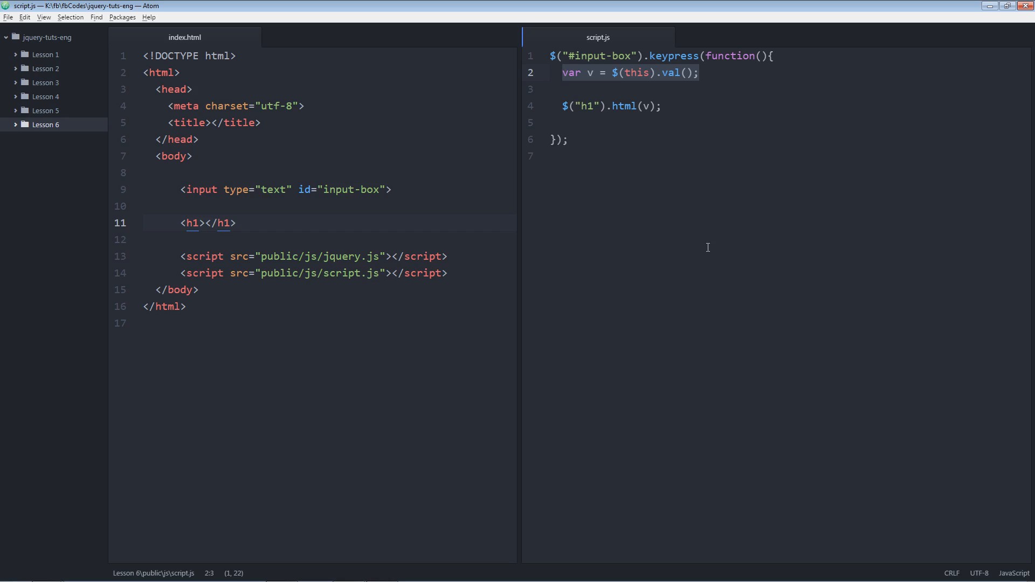
mouse_move(839, 272)
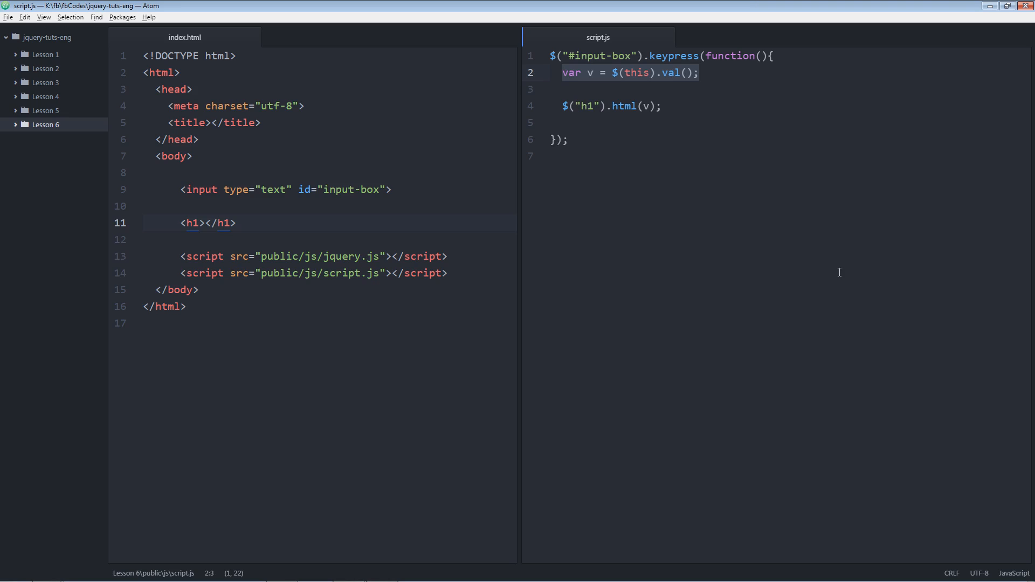
left_click(555, 89)
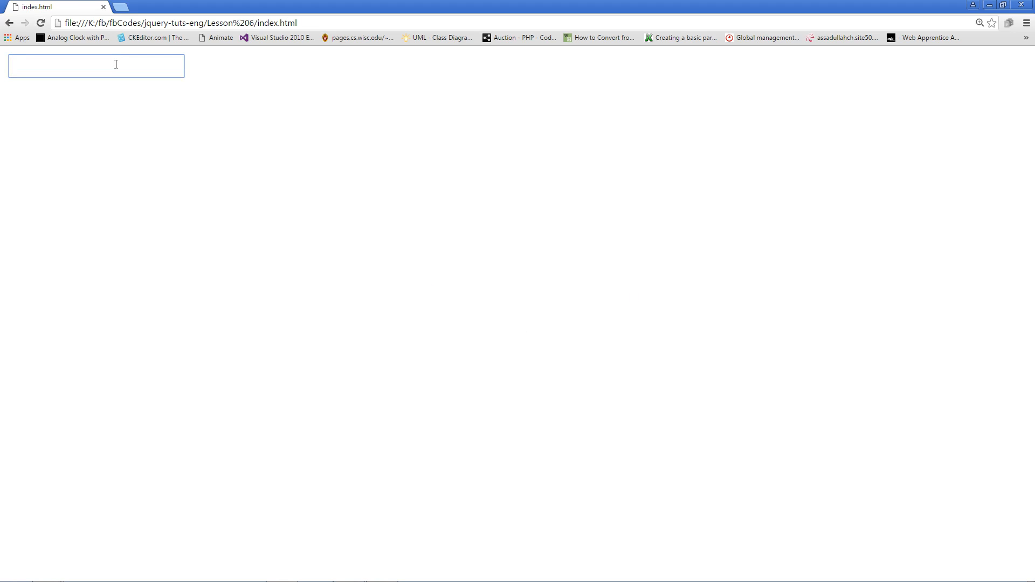
type("123213212123")
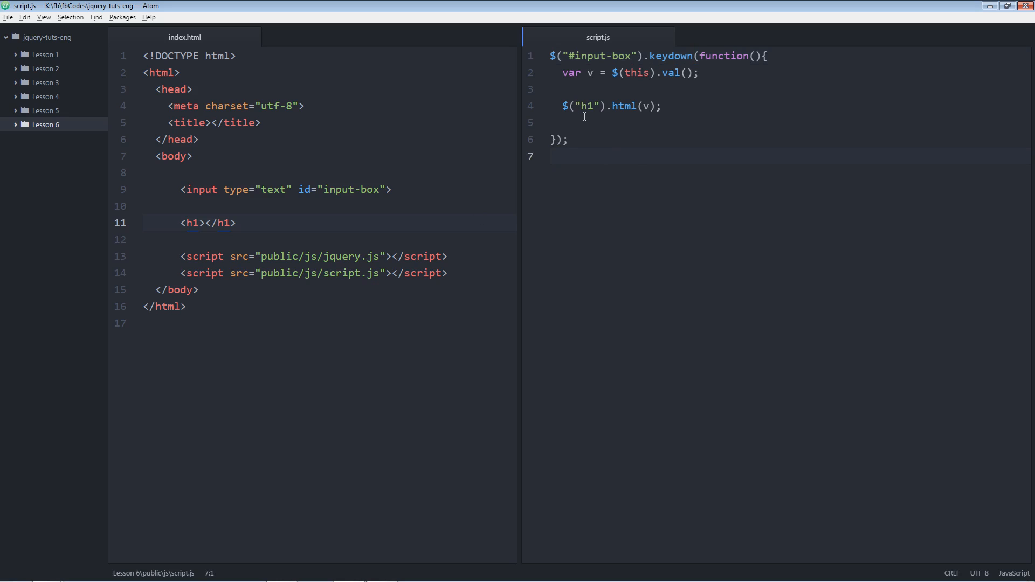
Label the first h1 "Keydown:" and add a second h1 labelled "Keypress:" in index.html.
left_click(552, 122)
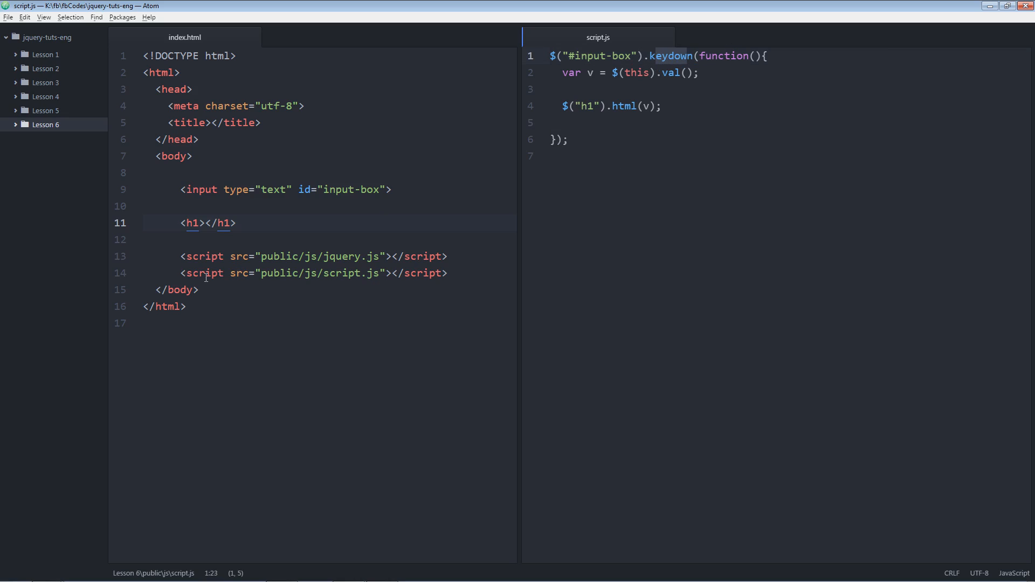
left_click(205, 222)
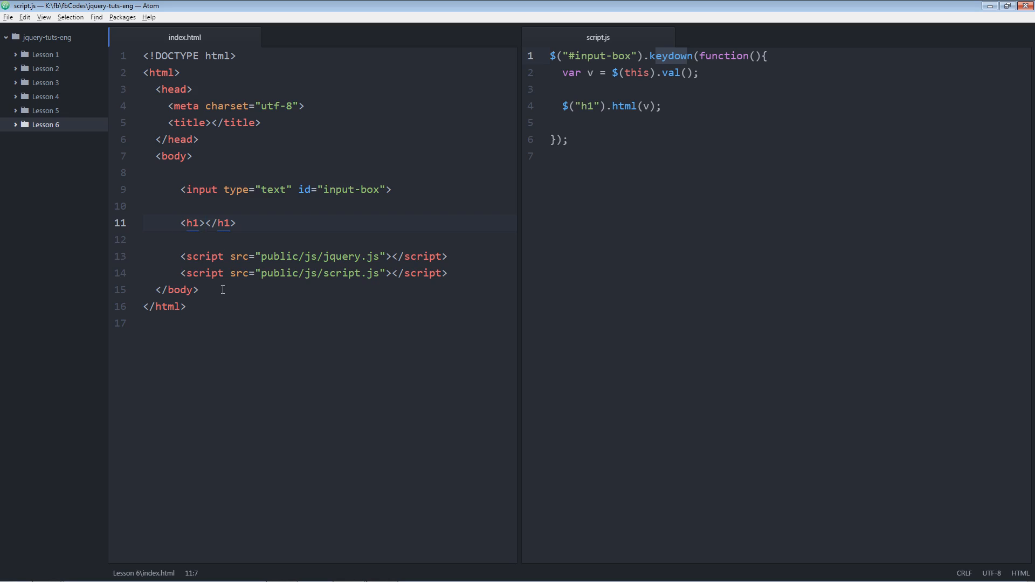
left_click(180, 223)
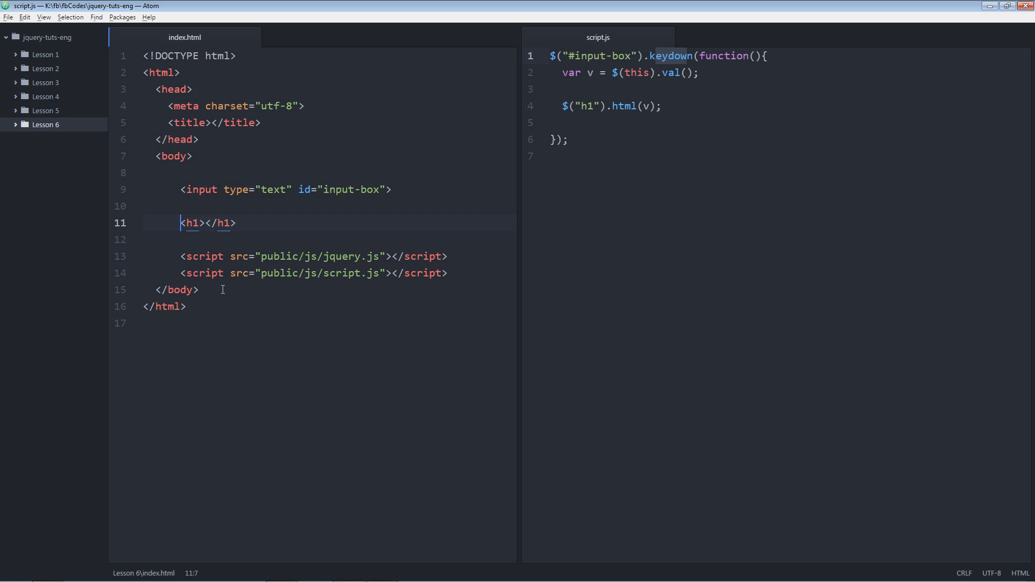
type("Ke")
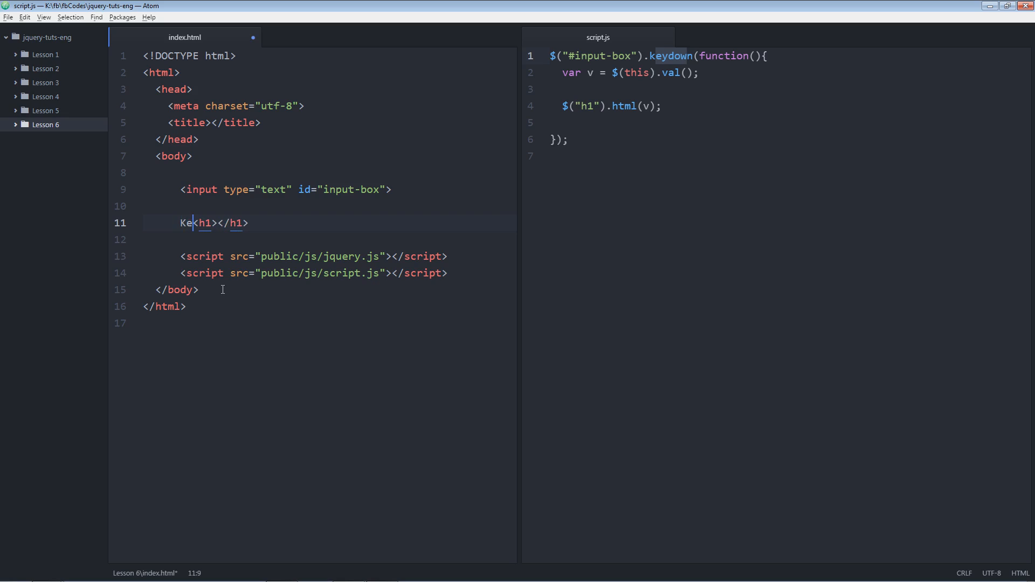
type("y")
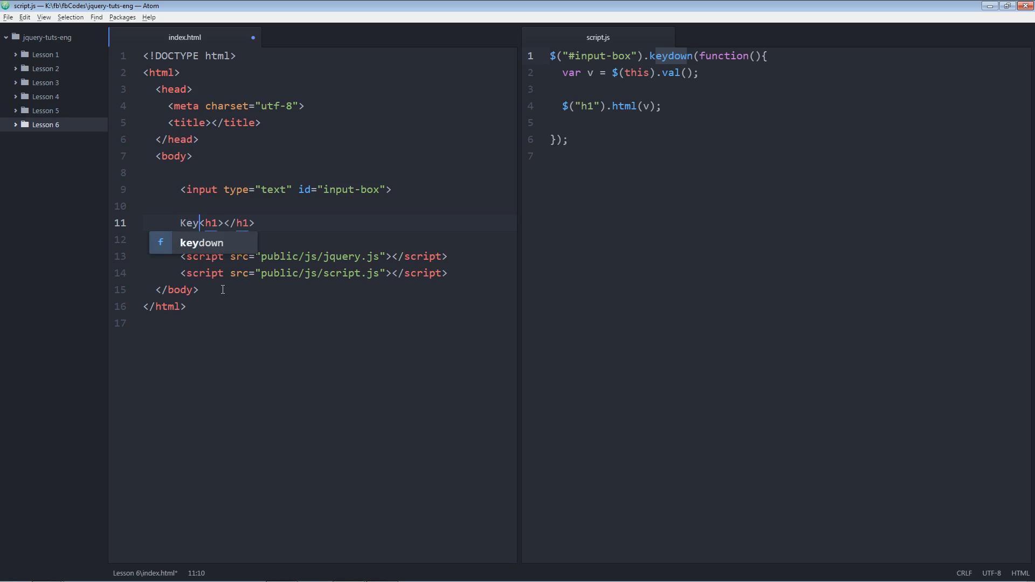
type("down:")
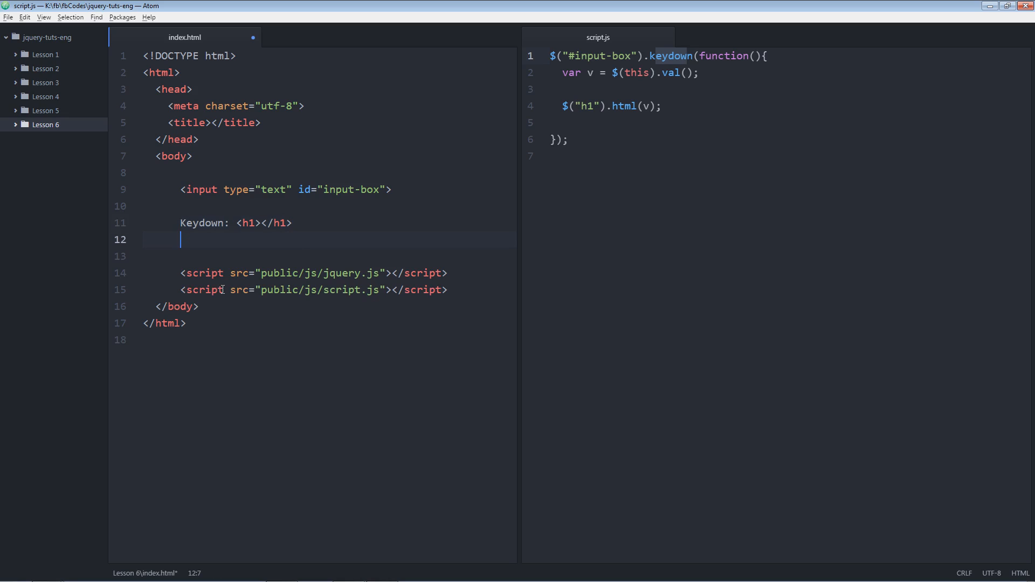
type("Key")
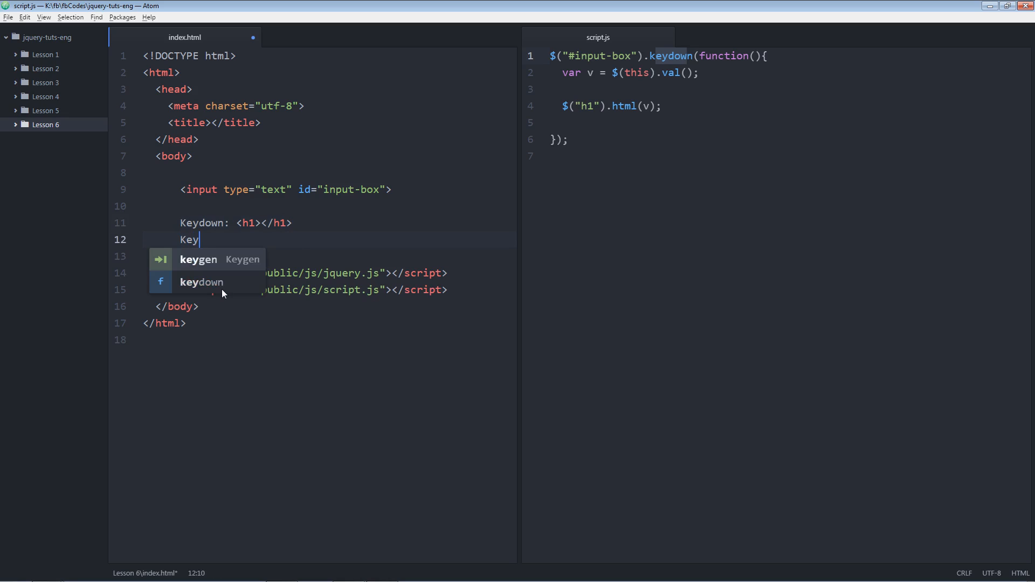
type("press:")
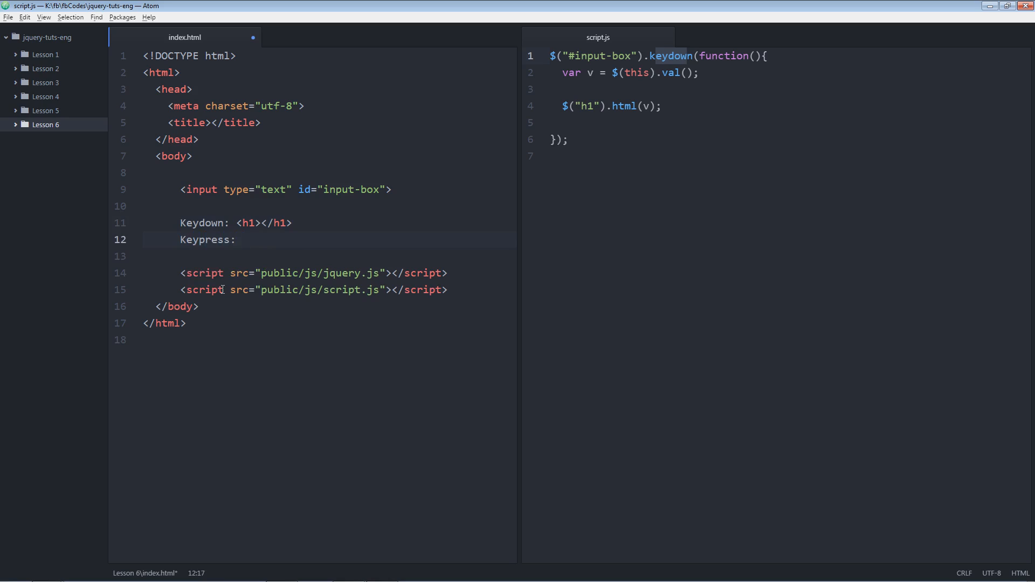
type("Keydown: <h1></h1>")
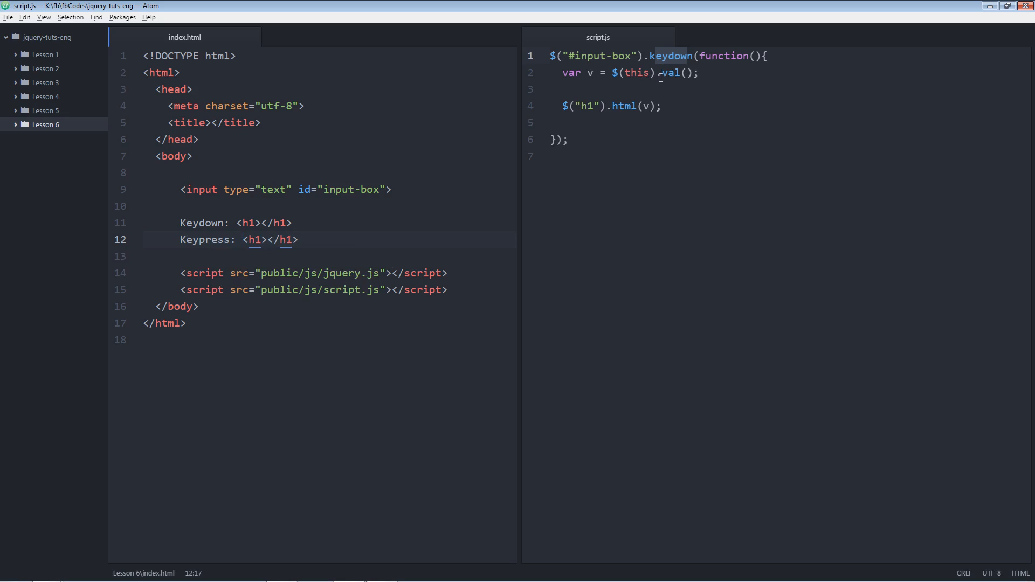
left_click(177, 223)
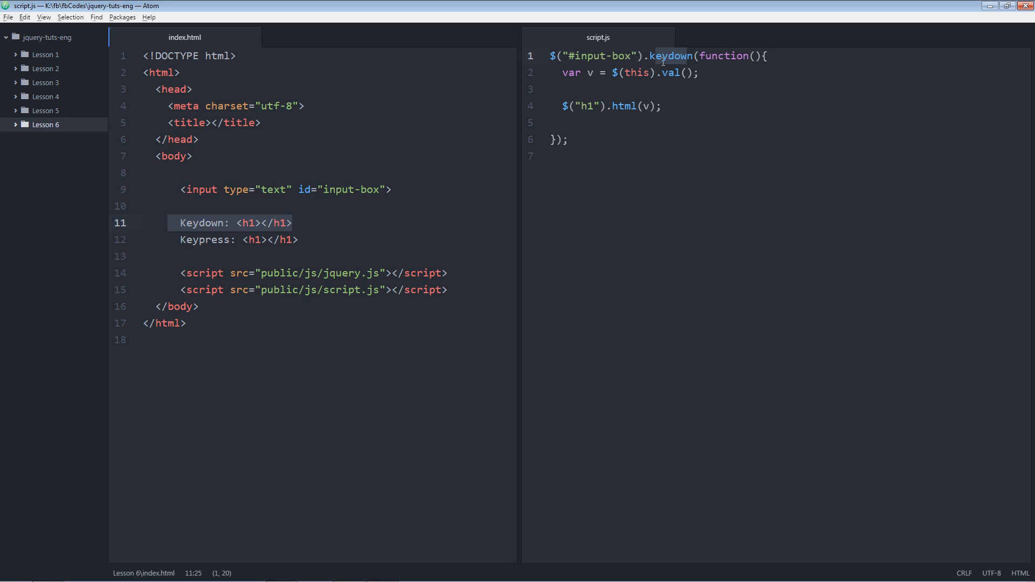
mouse_move(673, 90)
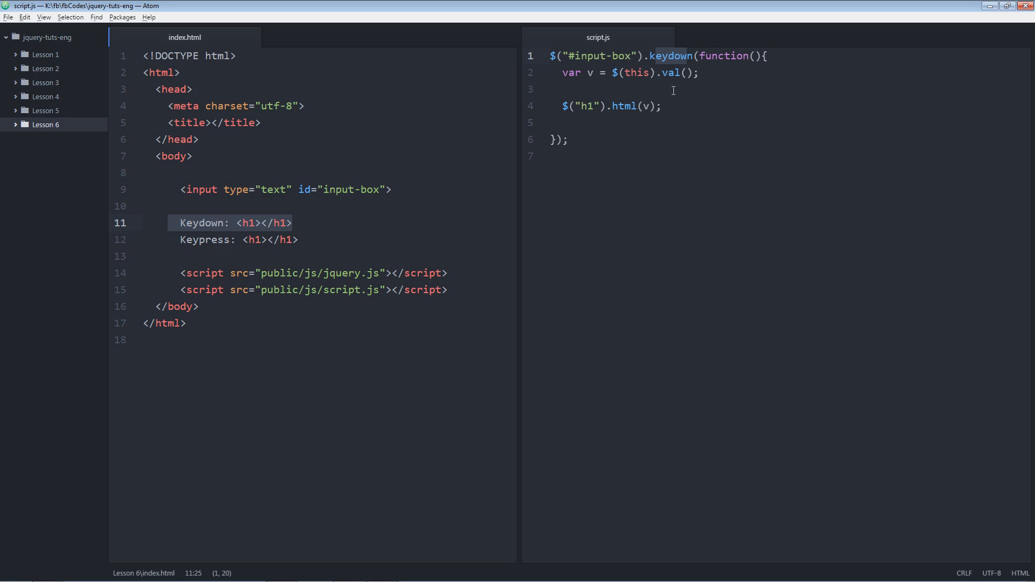
mouse_move(652, 181)
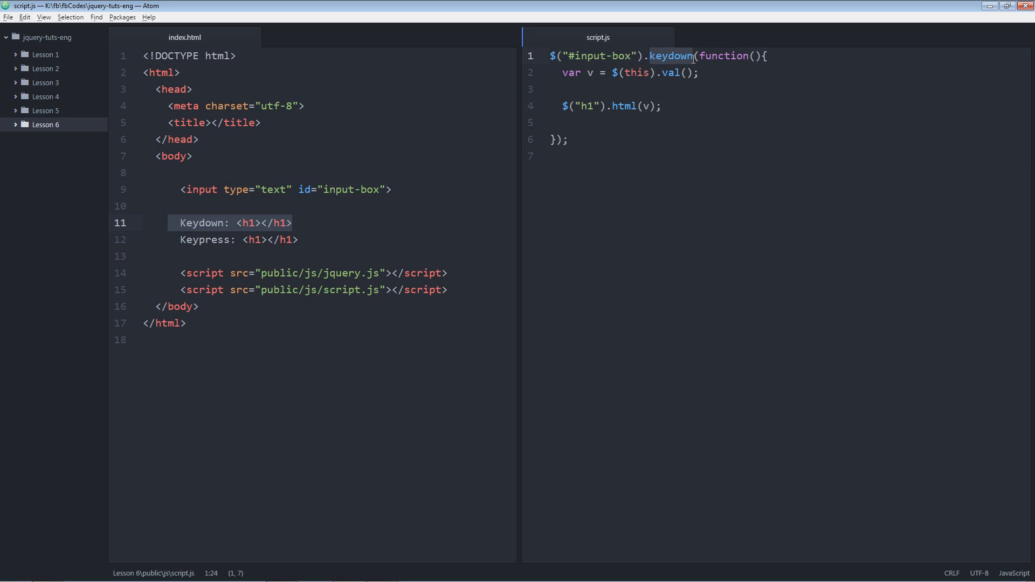
Duplicate the handler as keypress, writing keydown to h1:first-child and keypress to h1:last-child.
left_click(232, 223)
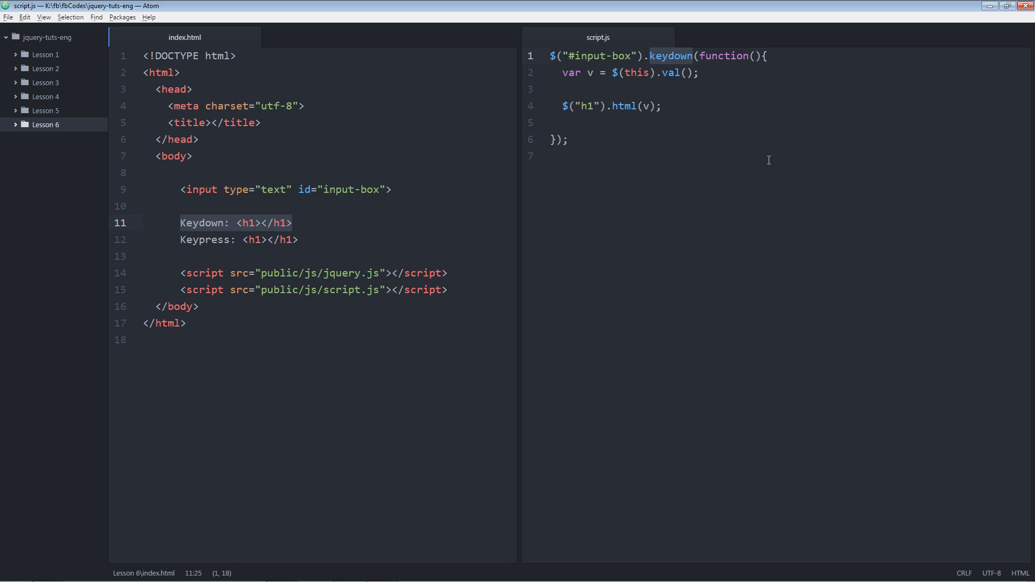
mouse_move(296, 287)
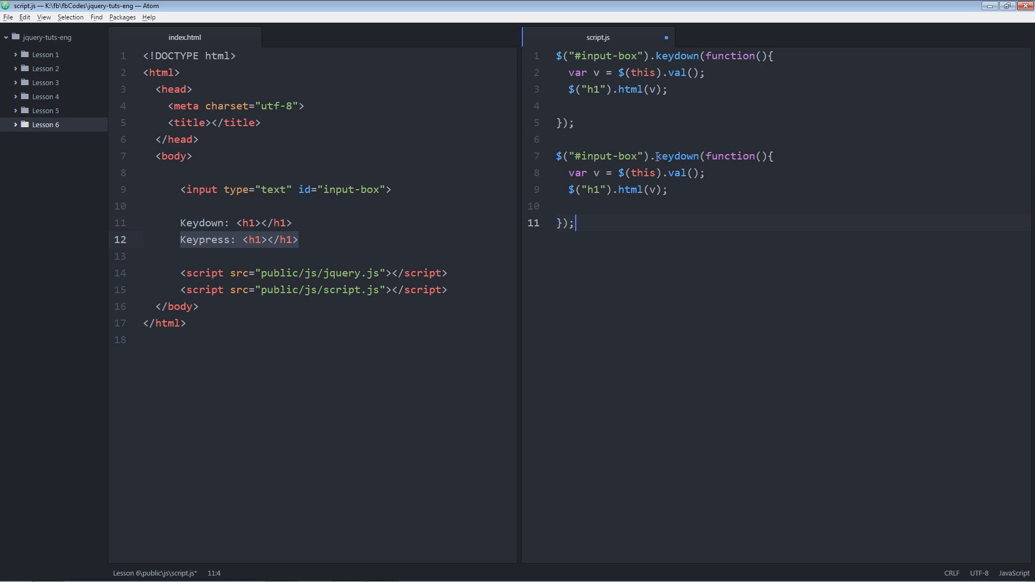
double_click(676, 157)
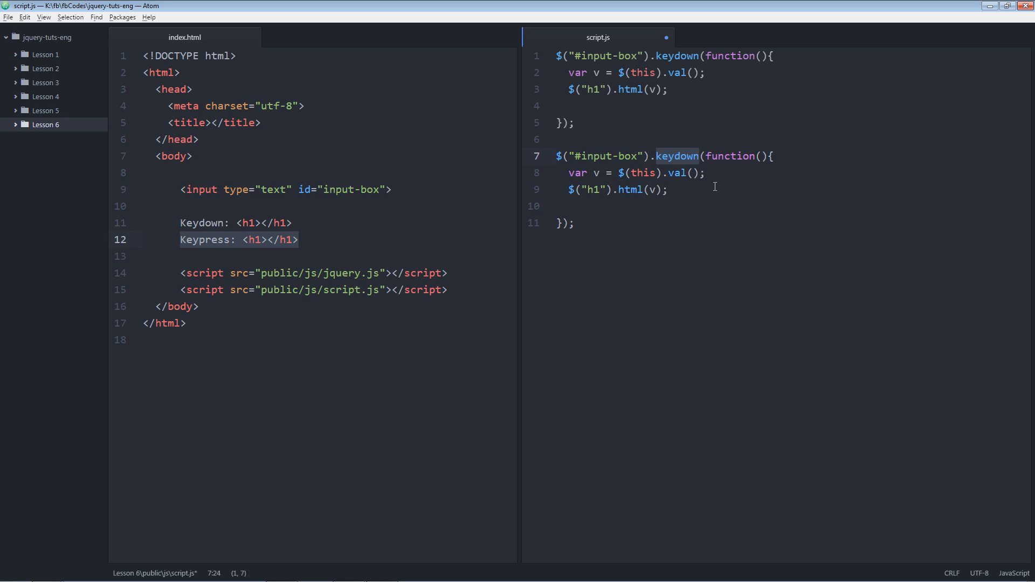
type("keypress")
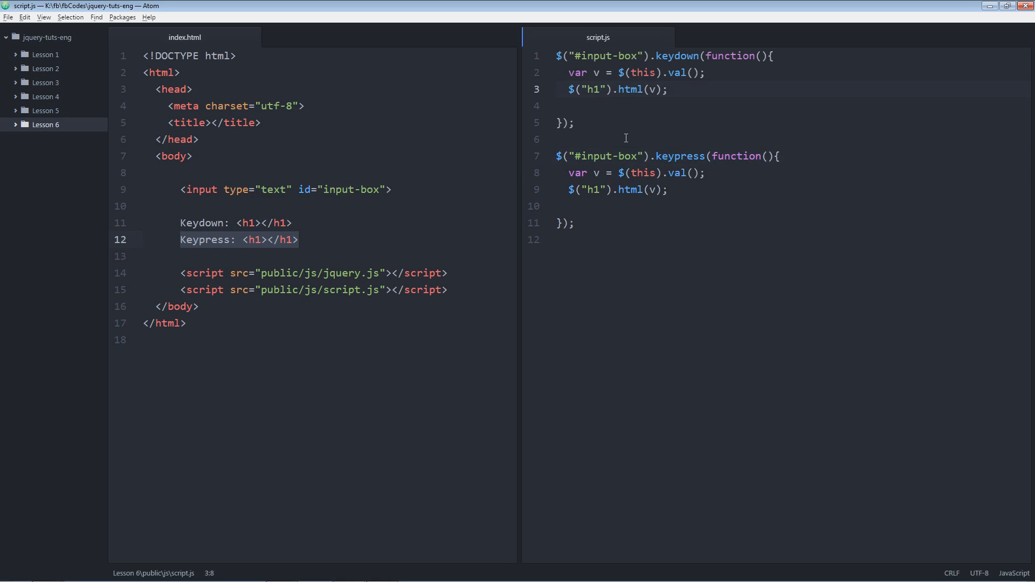
type(":")
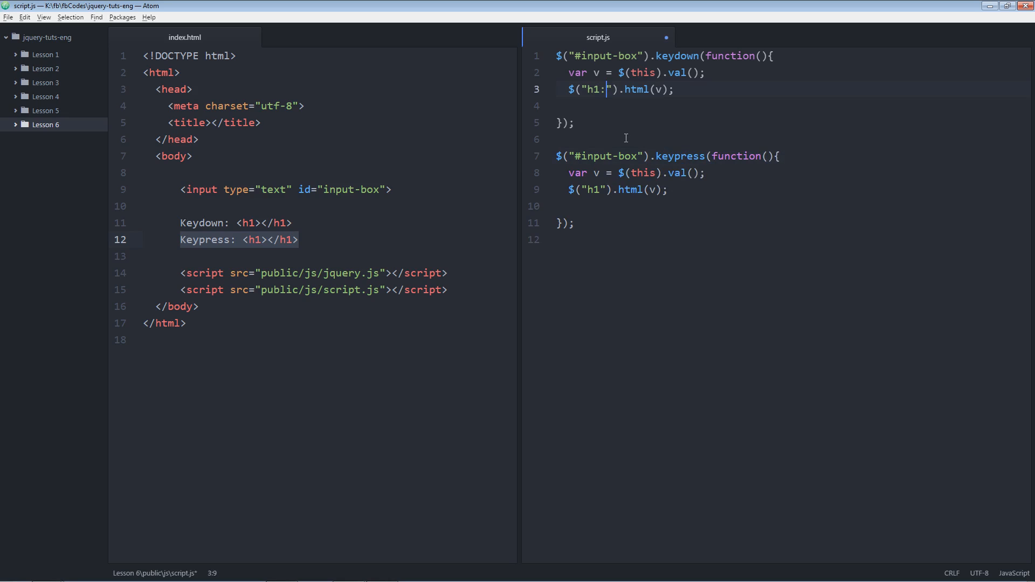
type("first-child")
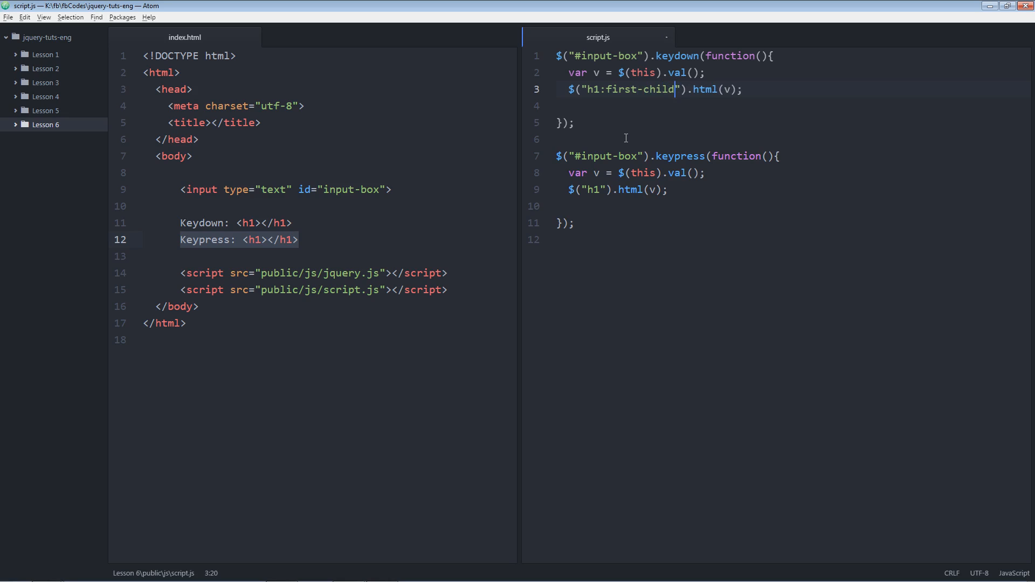
left_click(624, 189)
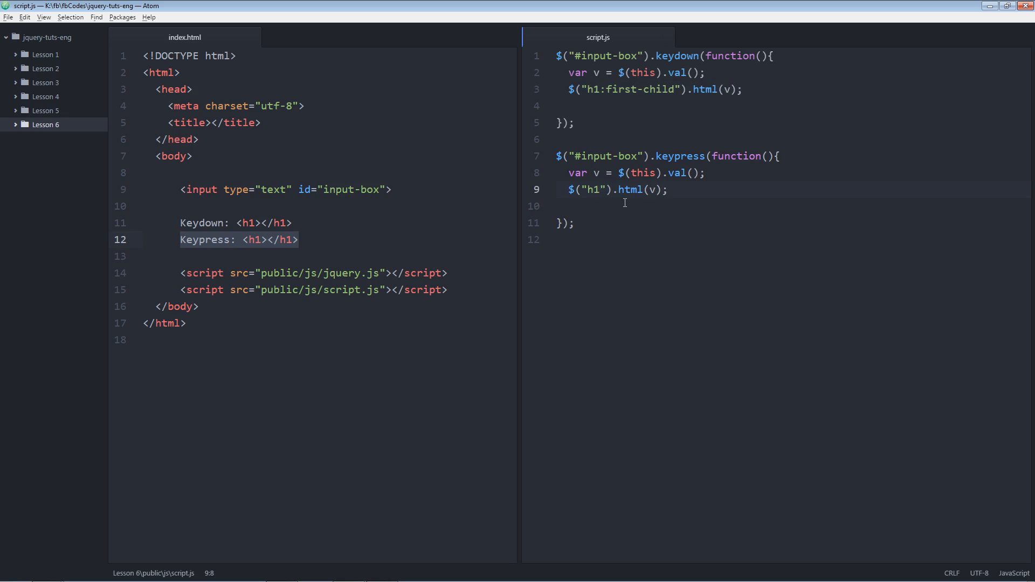
type(":last-child")
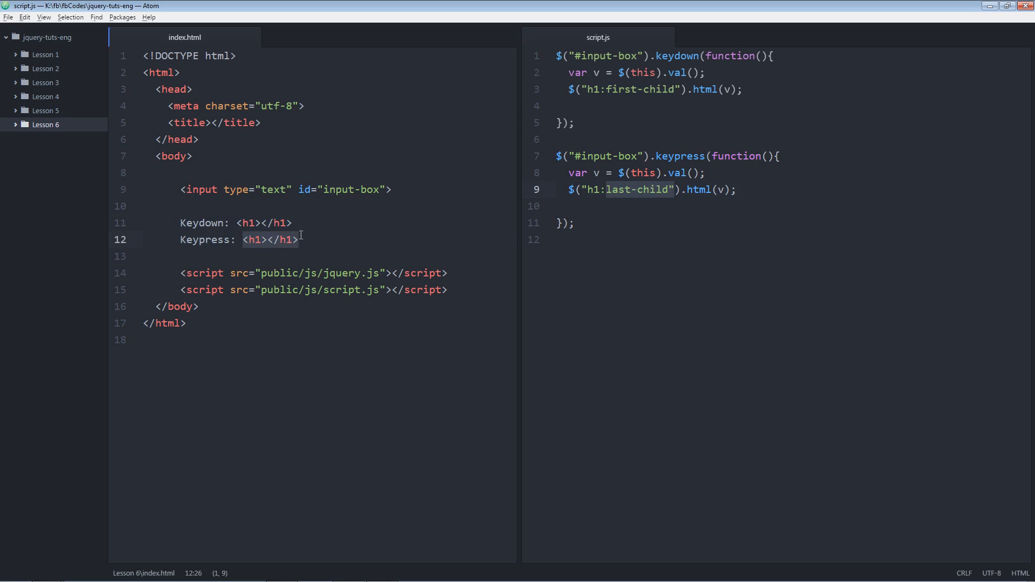
mouse_move(623, 351)
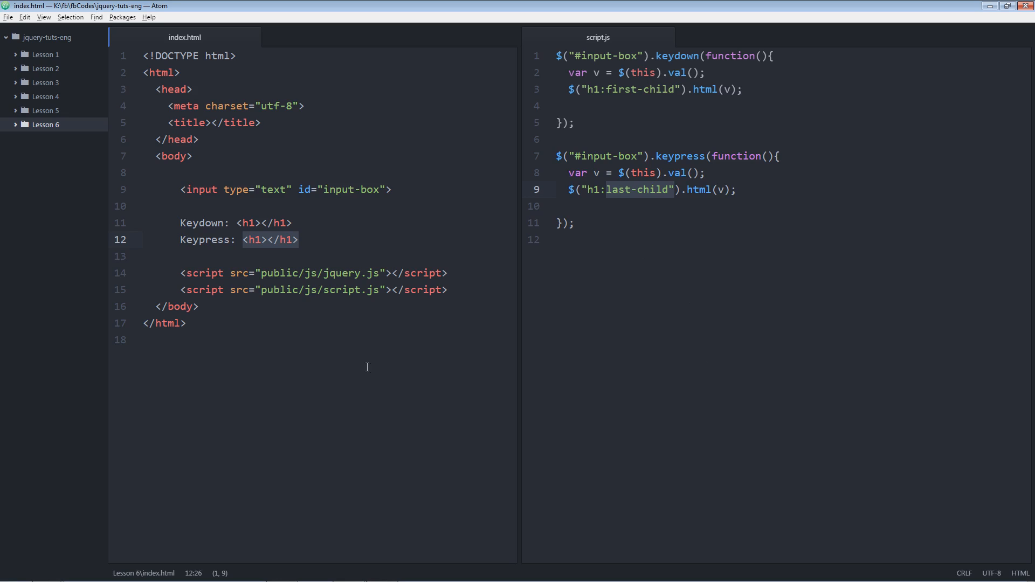
mouse_move(297, 230)
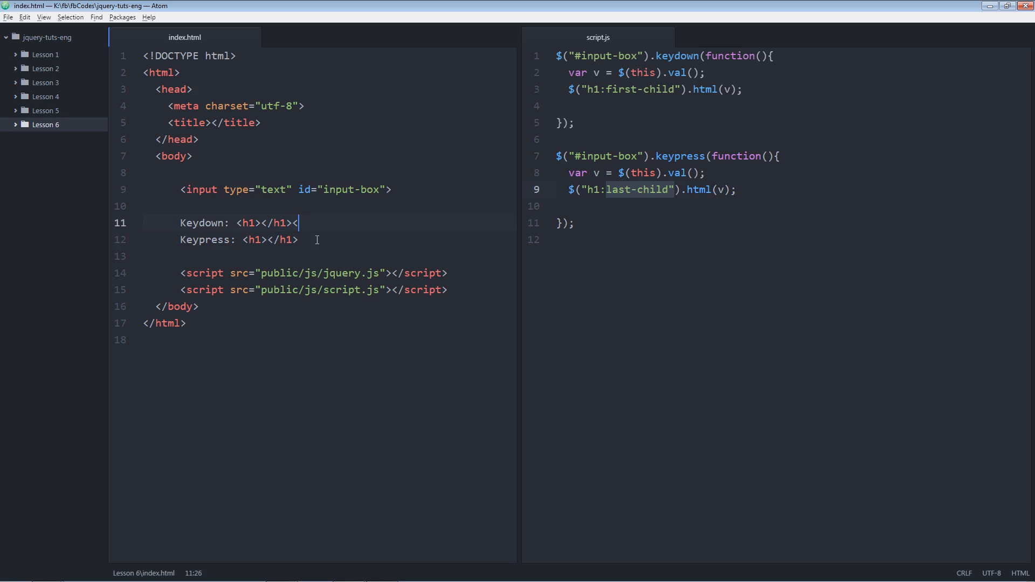
Insert a <br> after the input box, removing the break after the Keydown heading.
type("br>")
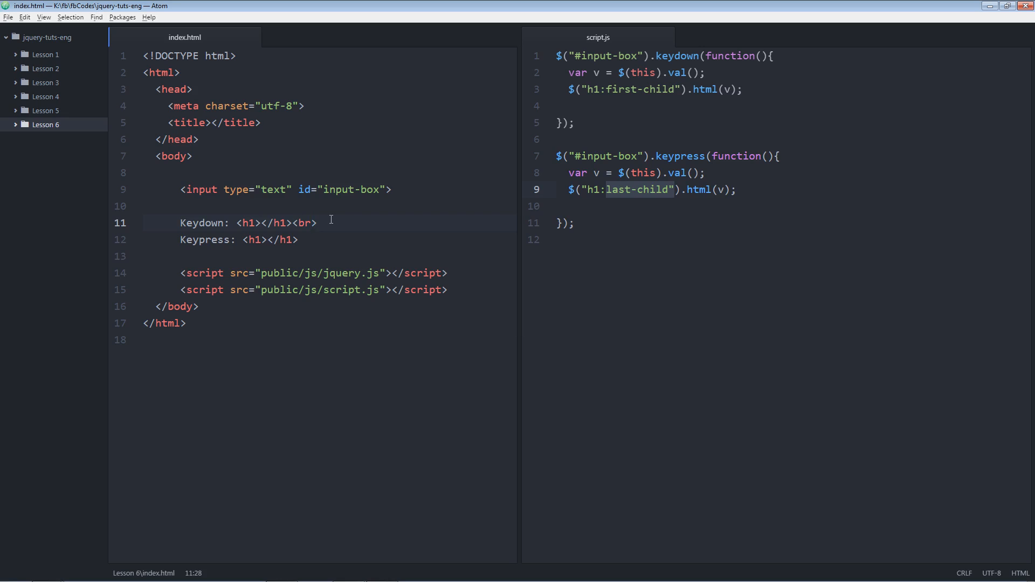
key("Backspace")
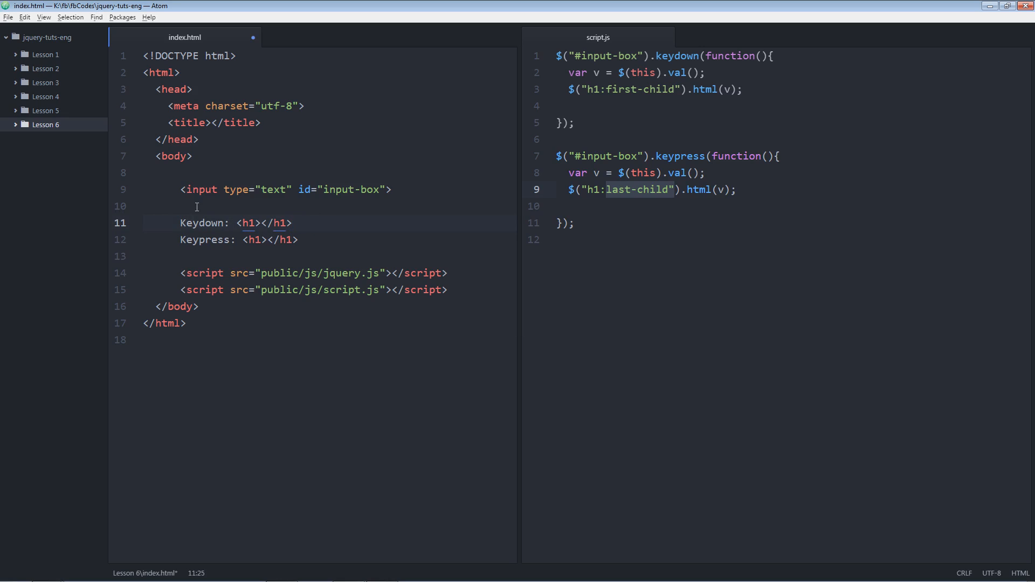
type("<br>")
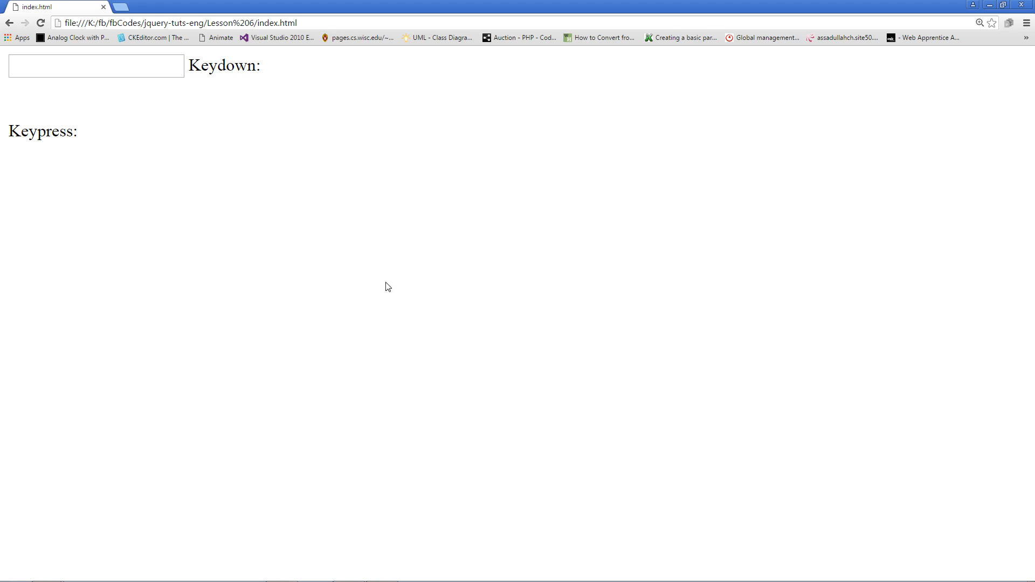
Enter 123 in the reloaded page's text box and open DevTools to check both headings.
left_click(96, 65)
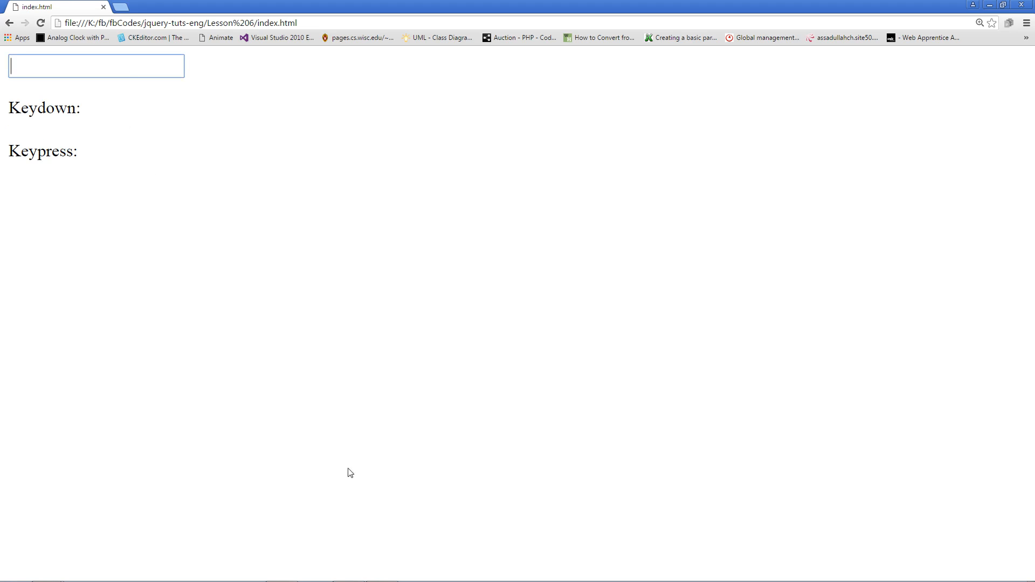
type("123")
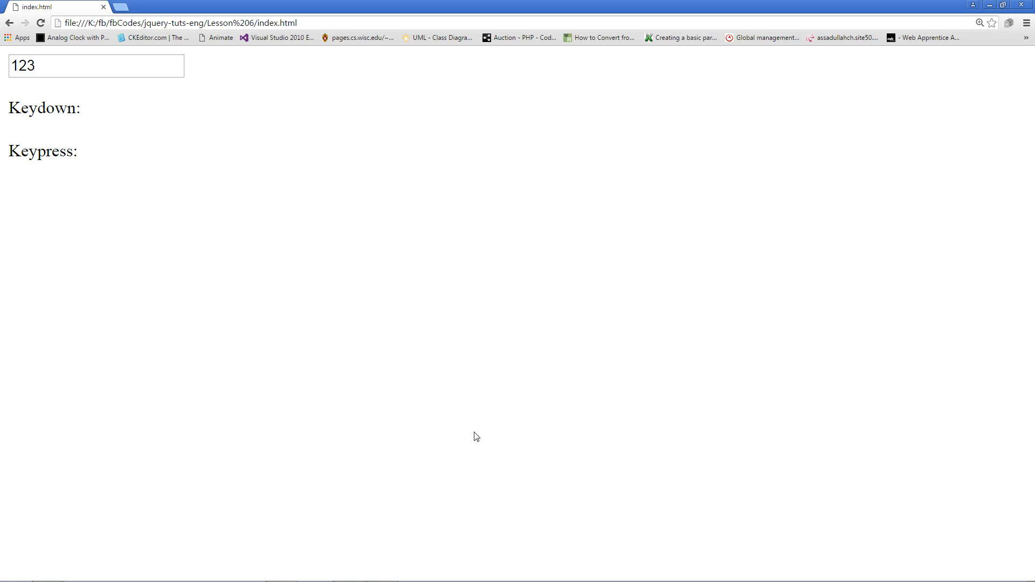
key("F12")
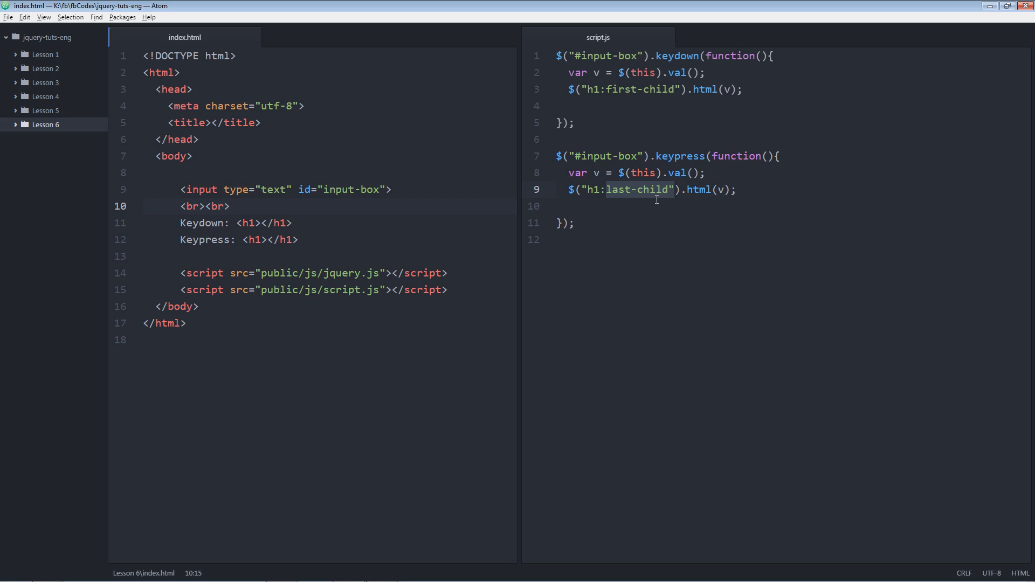
left_click(231, 206)
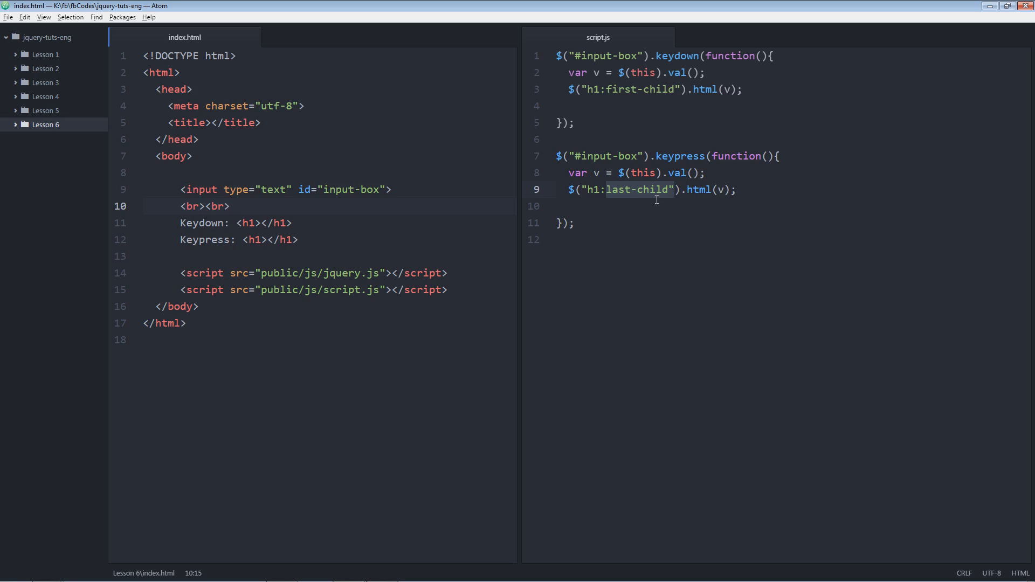
Add alert("keydwn"); on a new line inside the keydown handler.
left_click(232, 206)
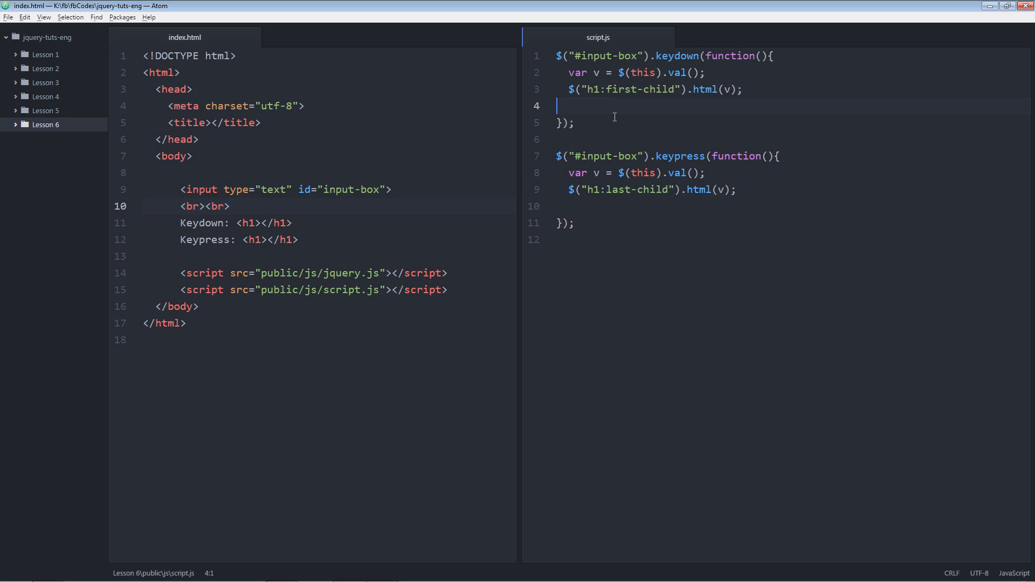
type("alert")
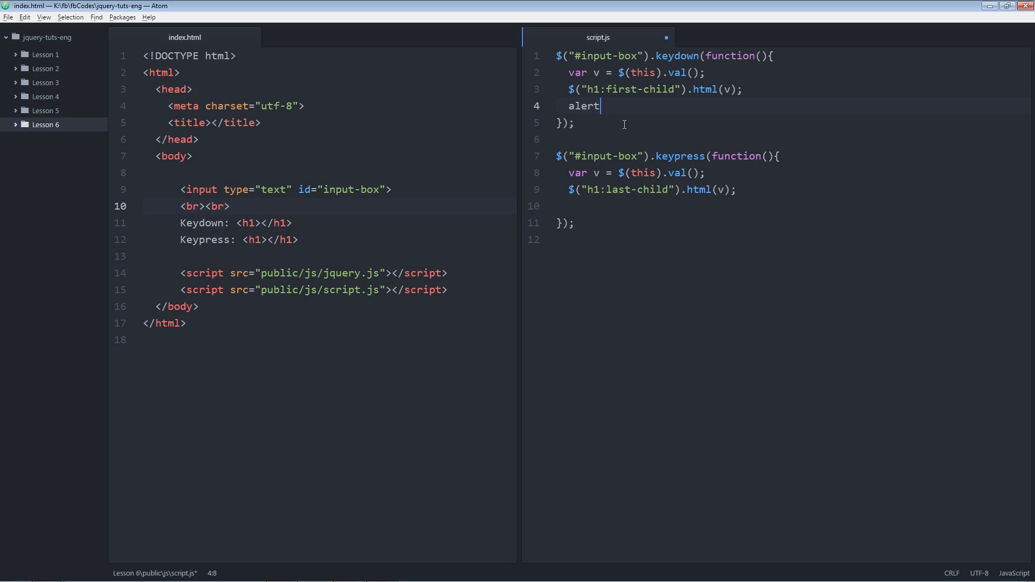
type("();")
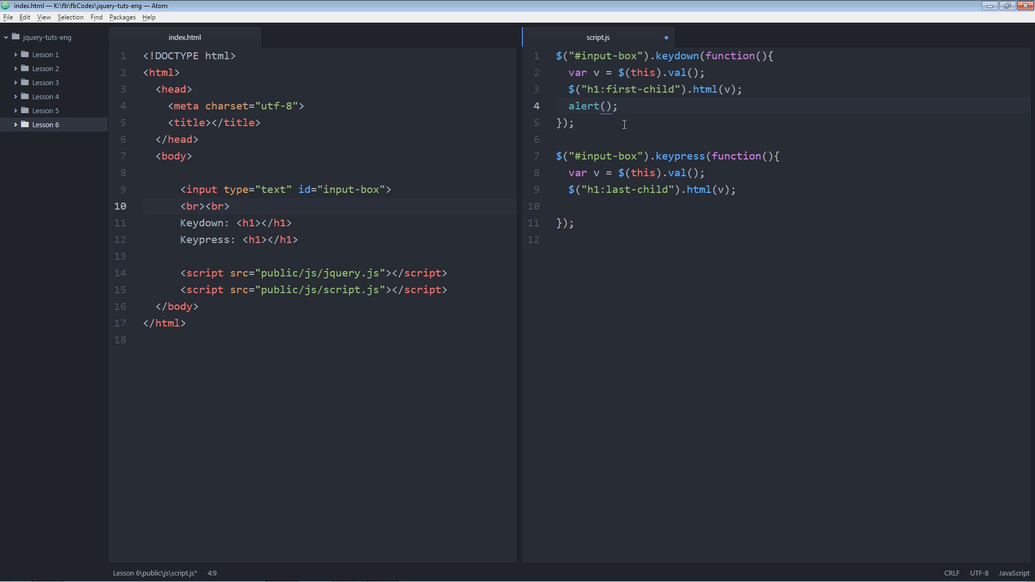
type("keyd")
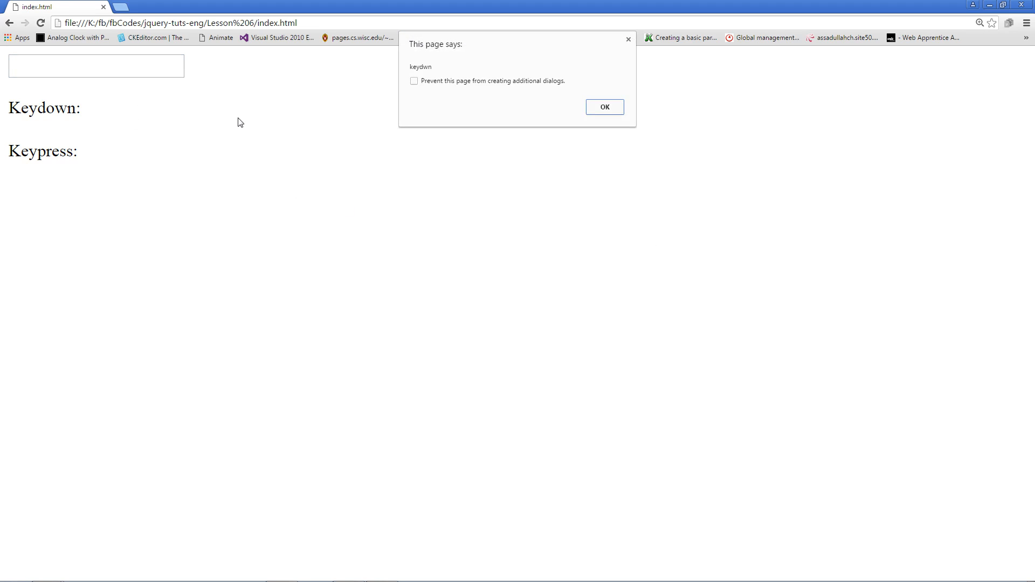
Dismiss the "keydwn" alert by clicking OK.
left_click(603, 106)
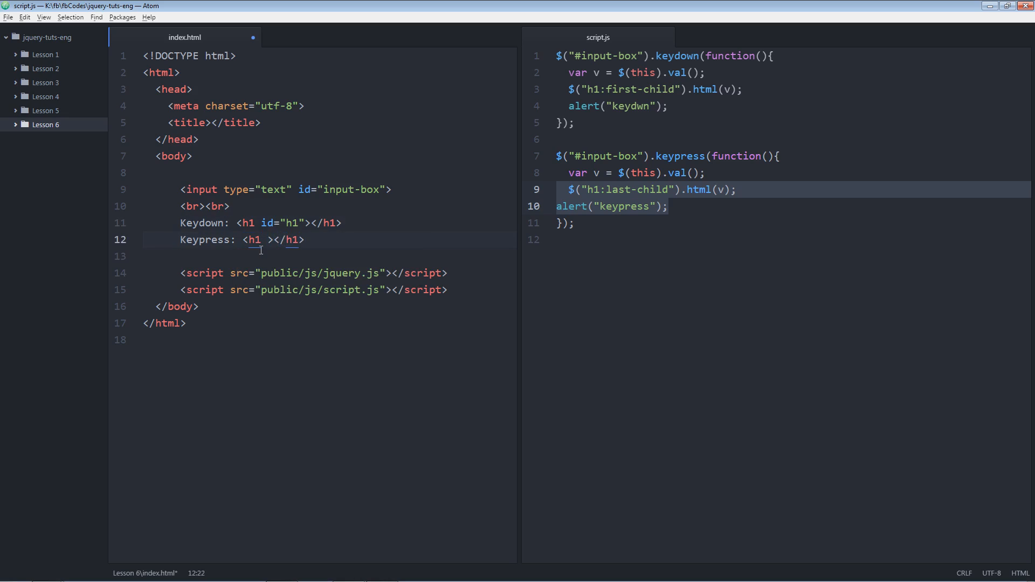
Give the headings ids f1 and f2, remove the keydown alert, target #f1, and save.
type("id=\"h2")
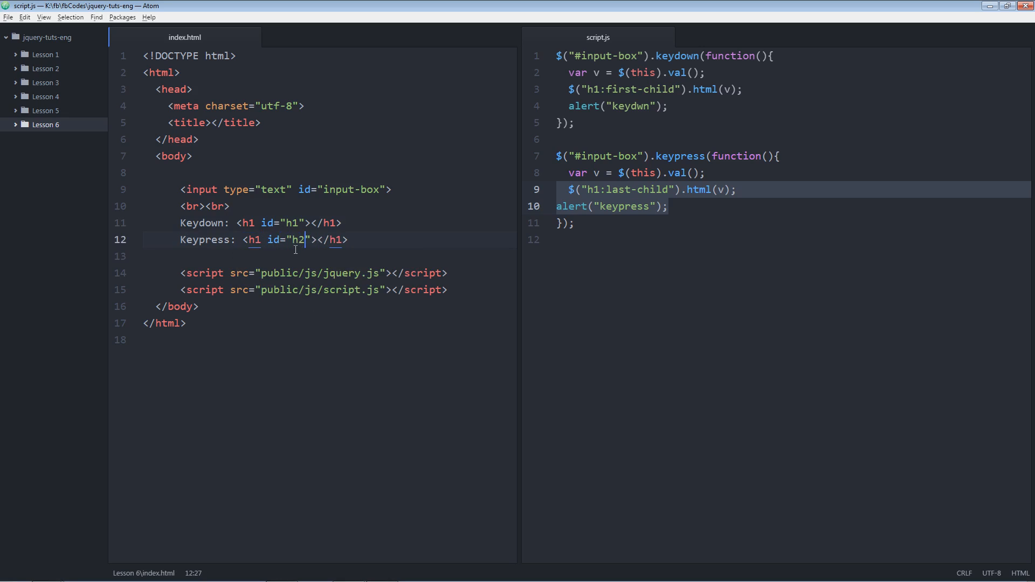
left_click(297, 223)
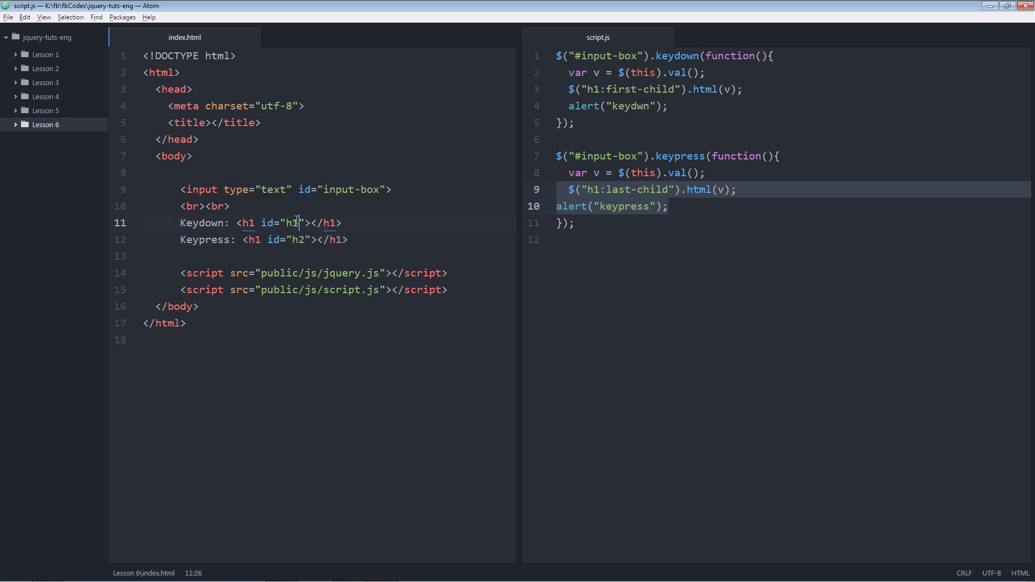
type("f")
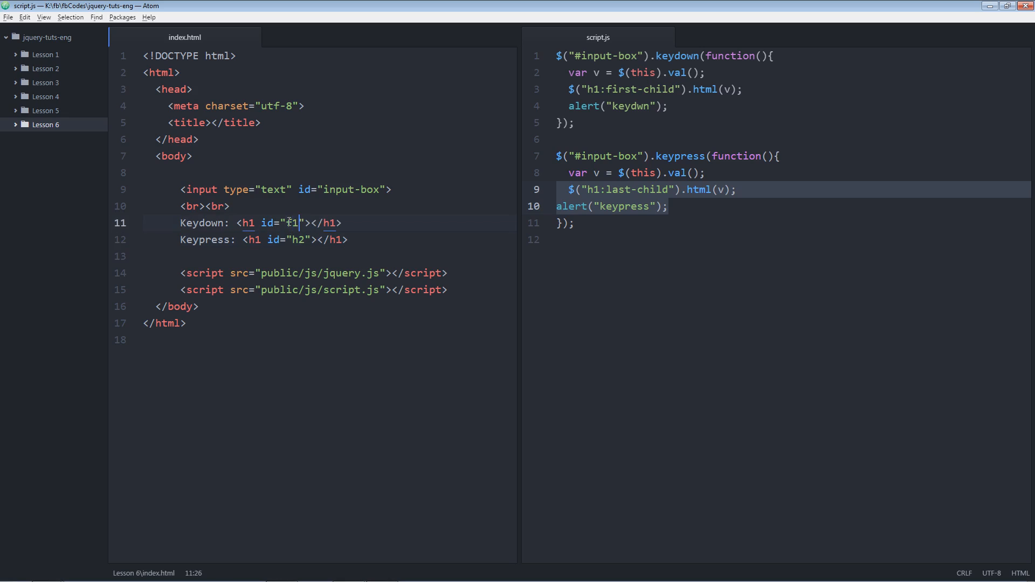
type("f")
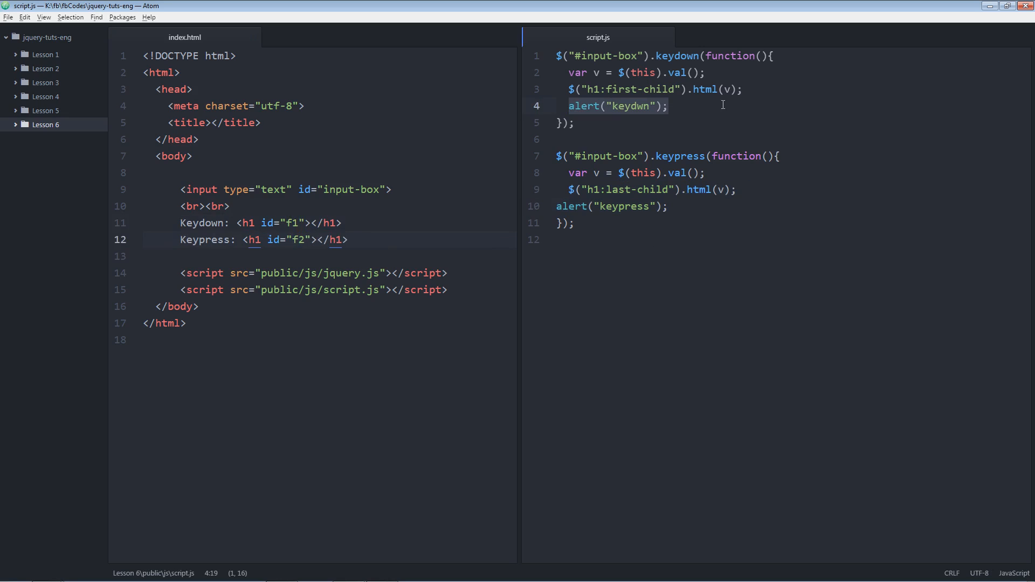
key("Delete")
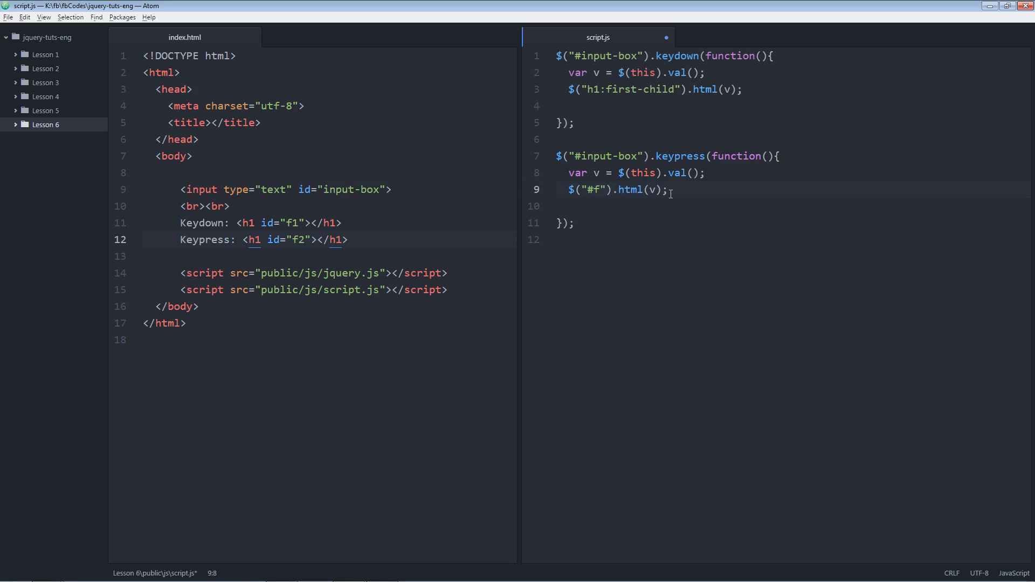
type("2")
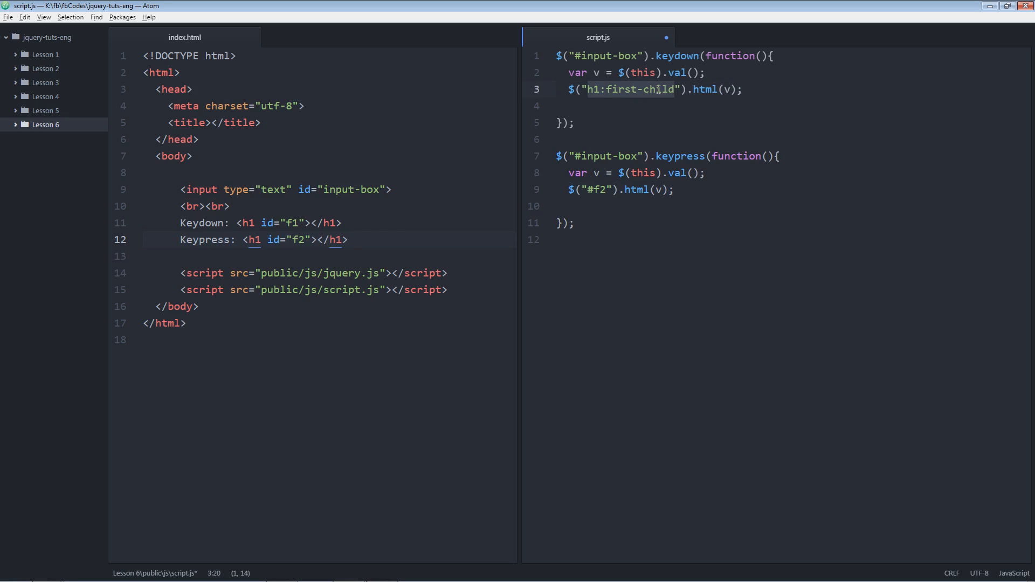
type("#f1")
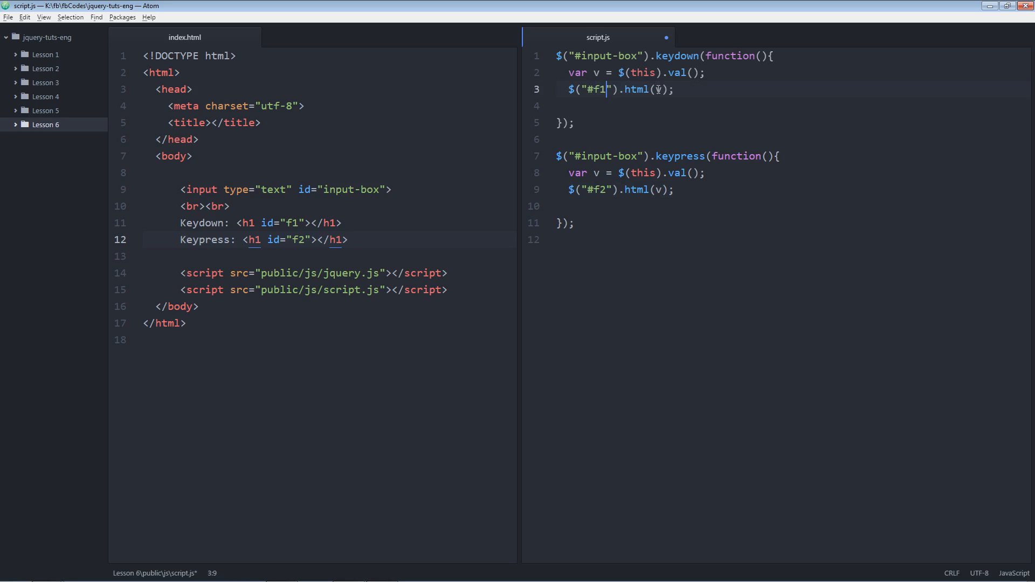
key("ctrl+s")
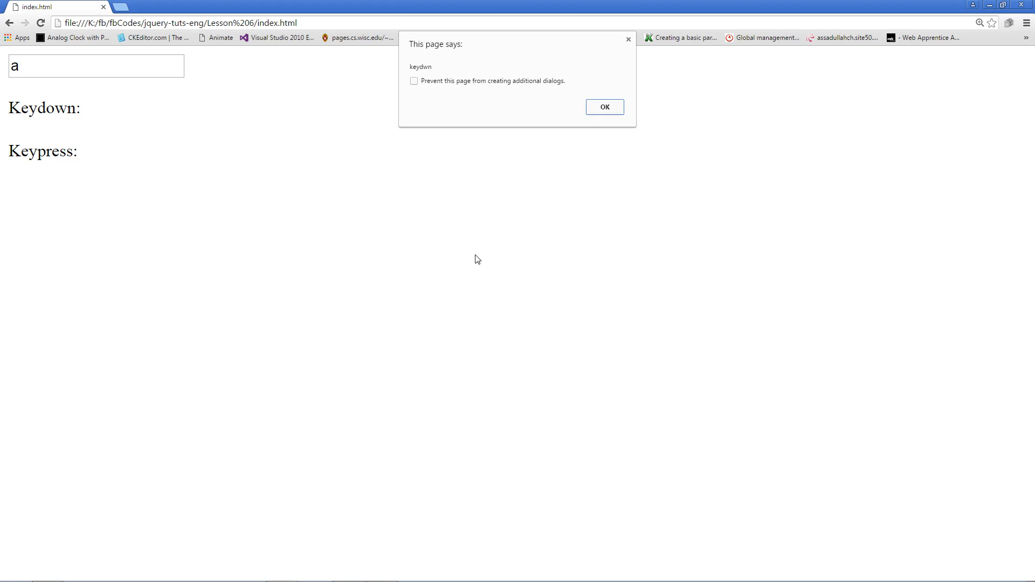
Dismiss the alert and type 123456, comparing the Keydown and Keypress headings.
left_click(604, 107)
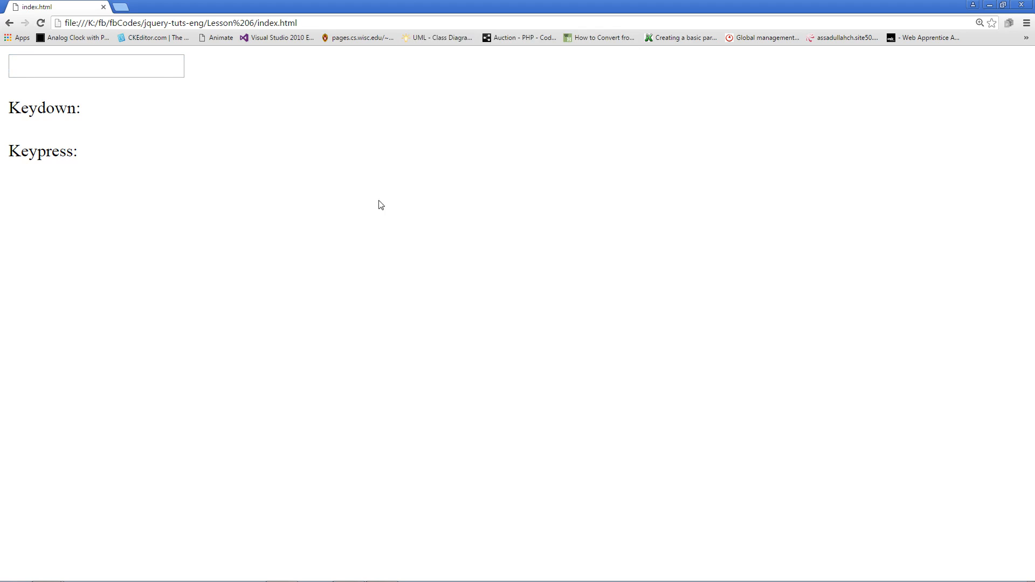
type("1")
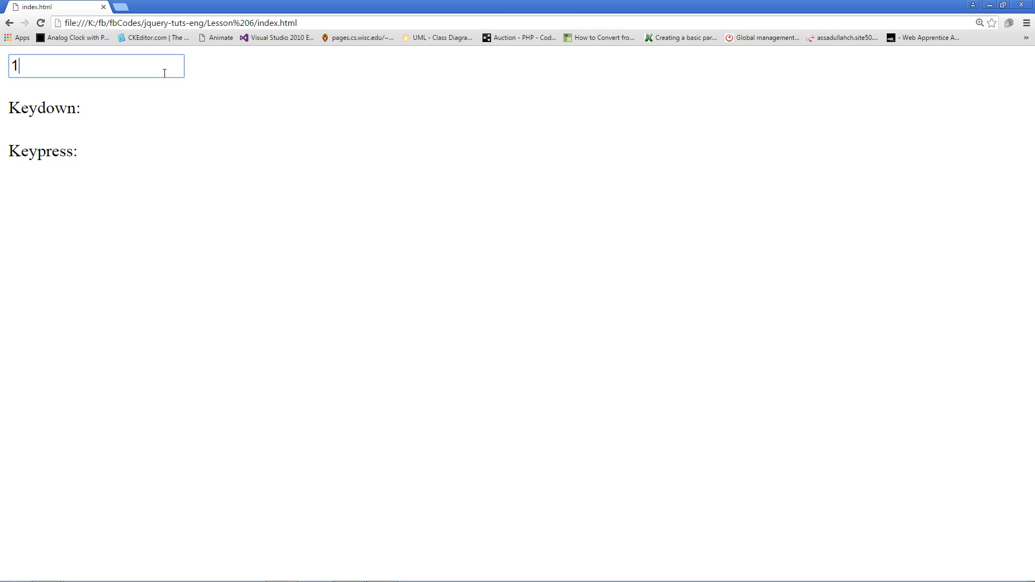
type("23")
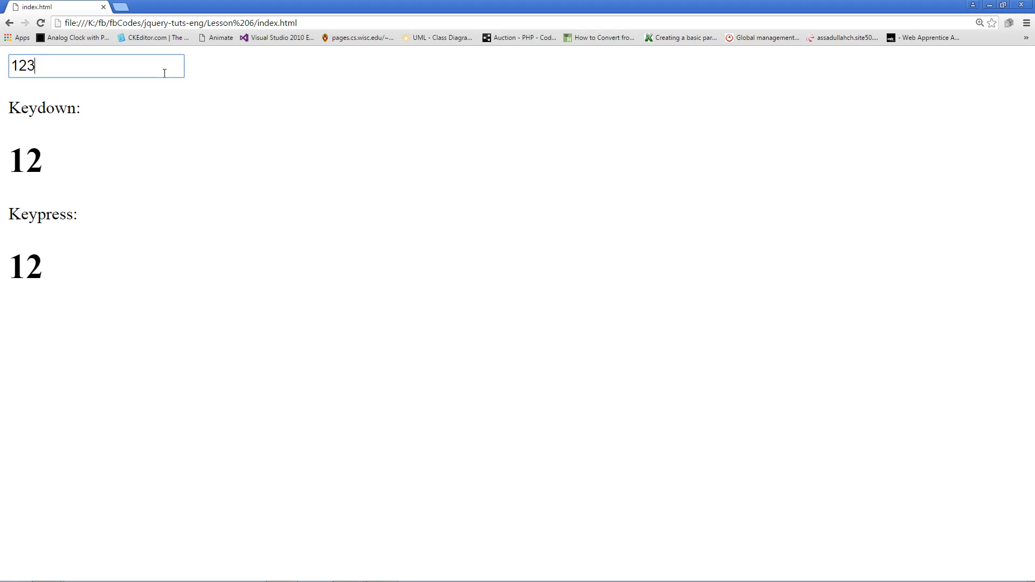
type("4")
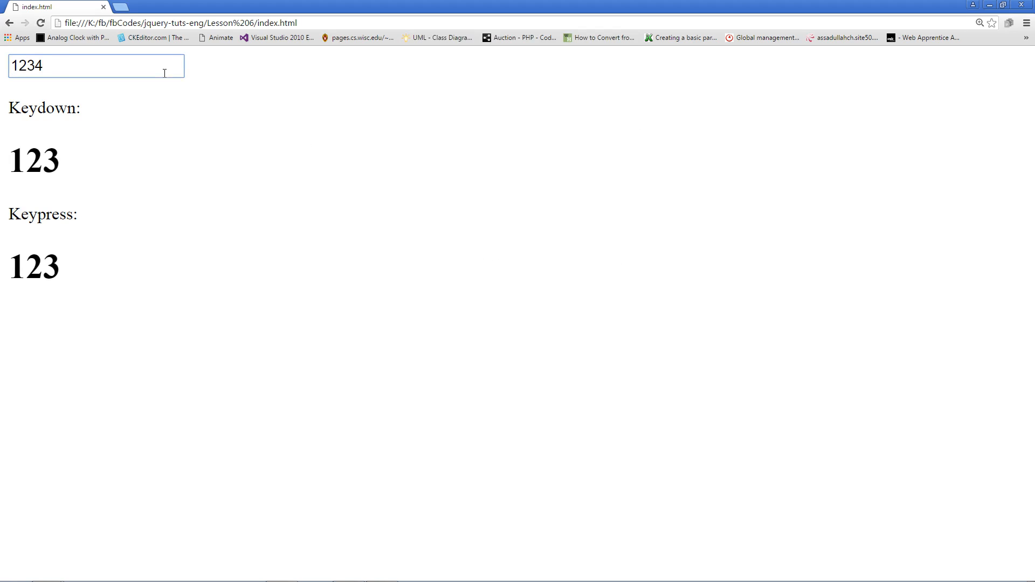
type("561")
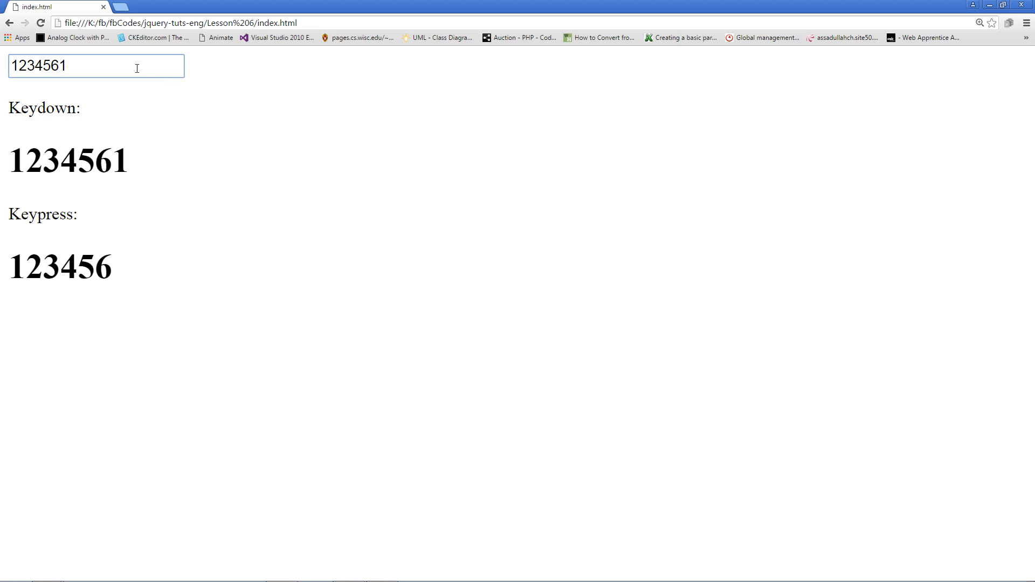
mouse_move(244, 71)
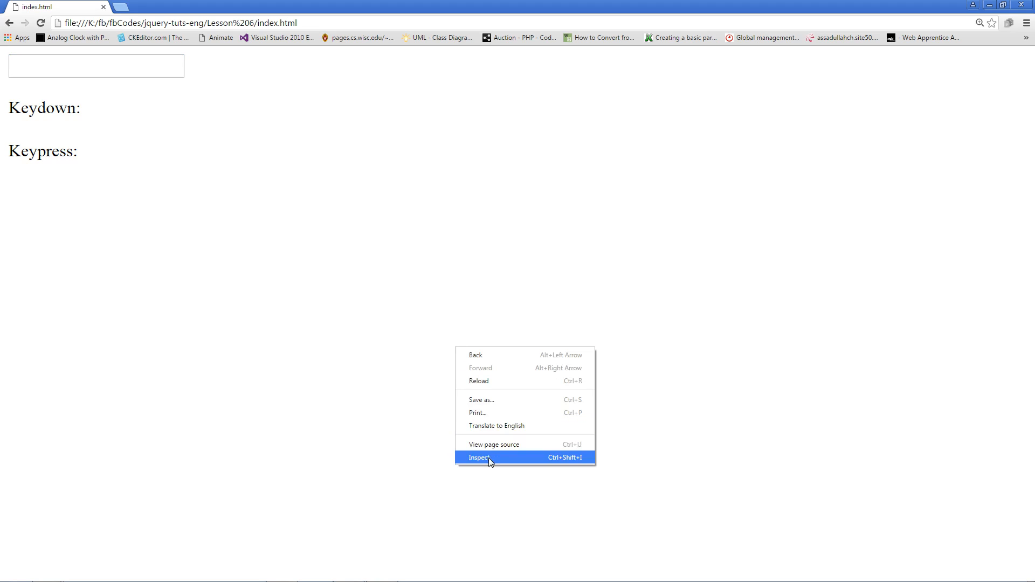
Open and close DevTools, type into the box, and highlight the Keypress and Keydown labels.
left_click(478, 458)
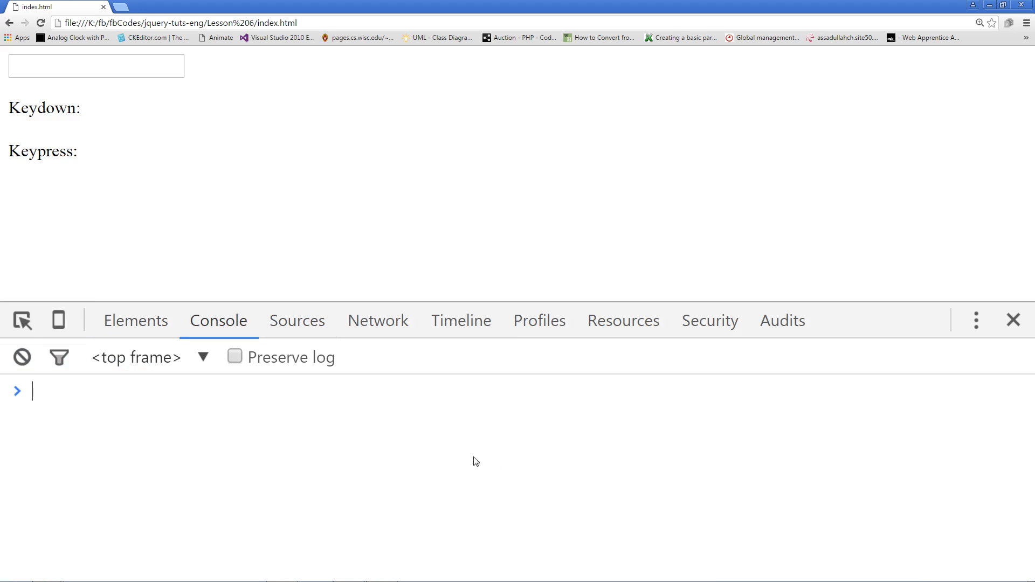
left_click(1014, 321)
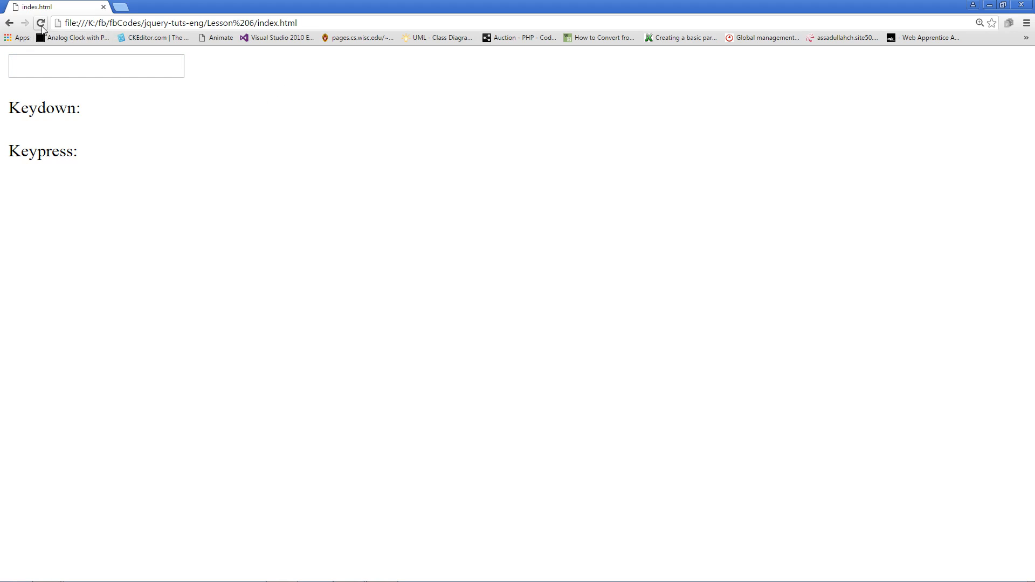
type("1")
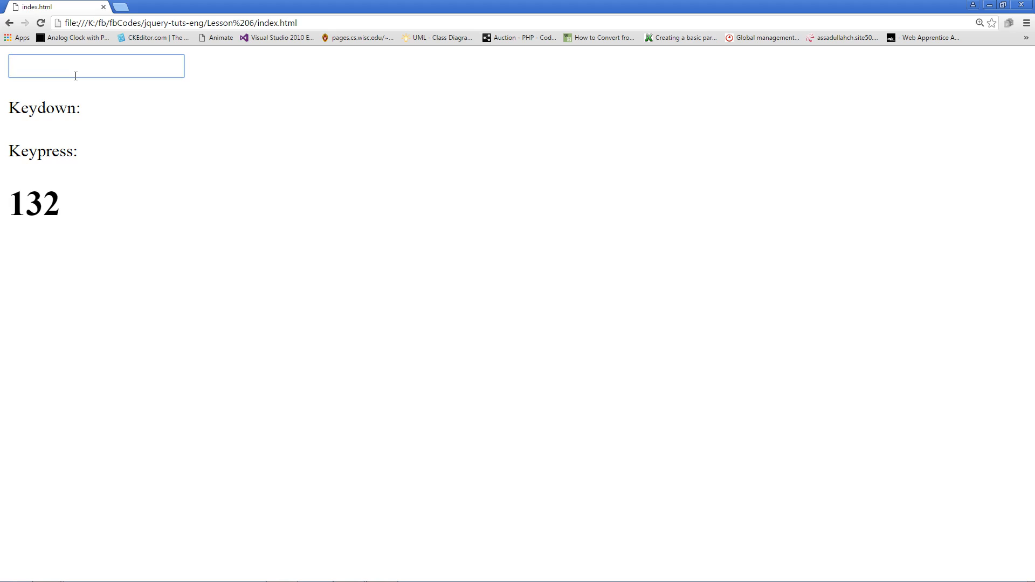
mouse_move(94, 153)
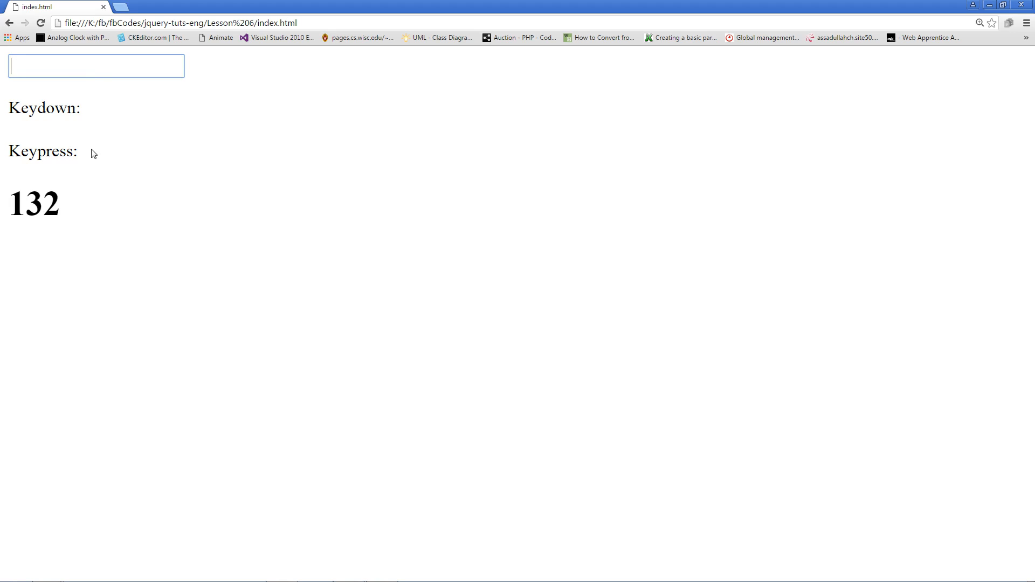
mouse_move(133, 136)
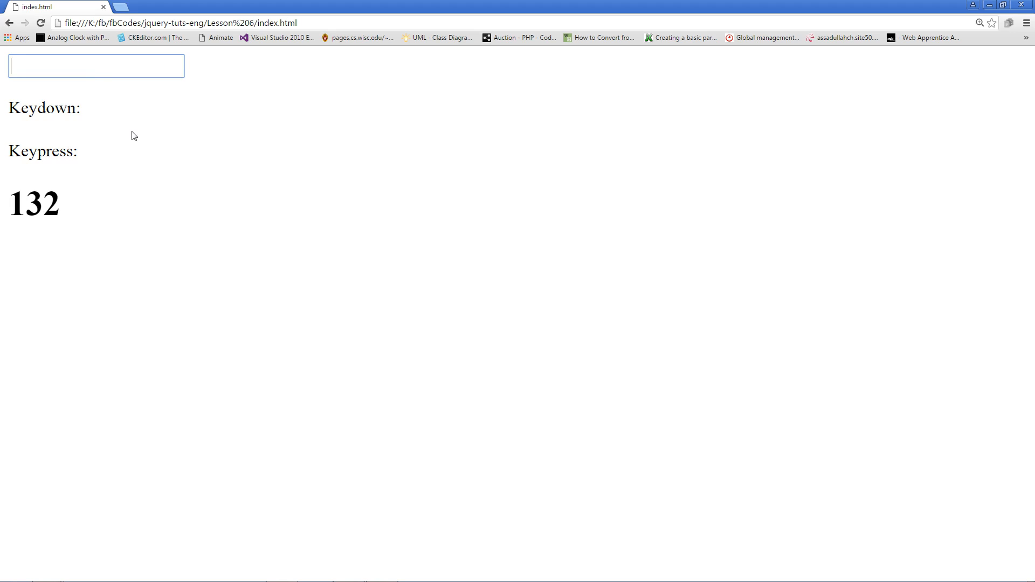
mouse_move(9, 159)
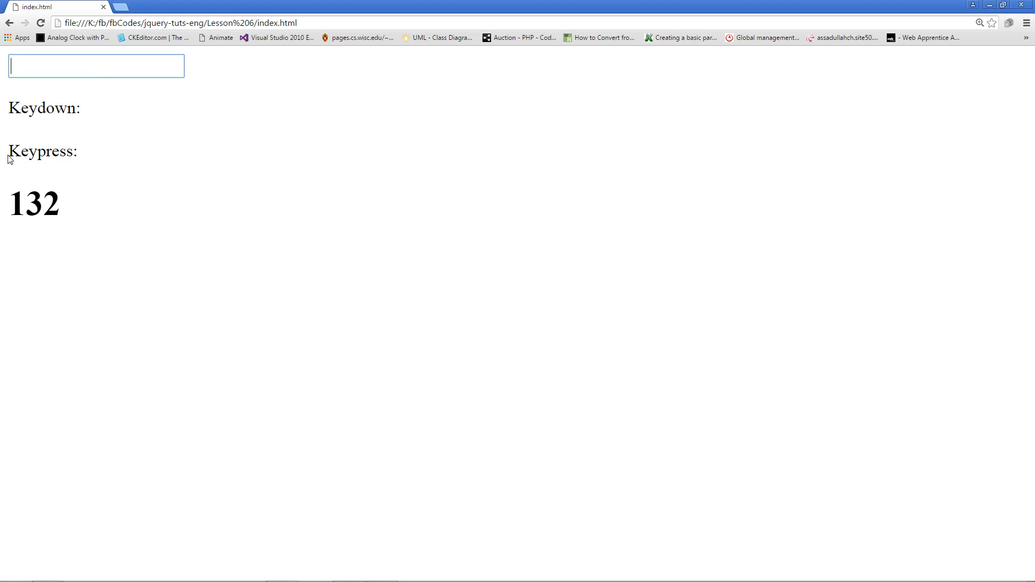
double_click(42, 150)
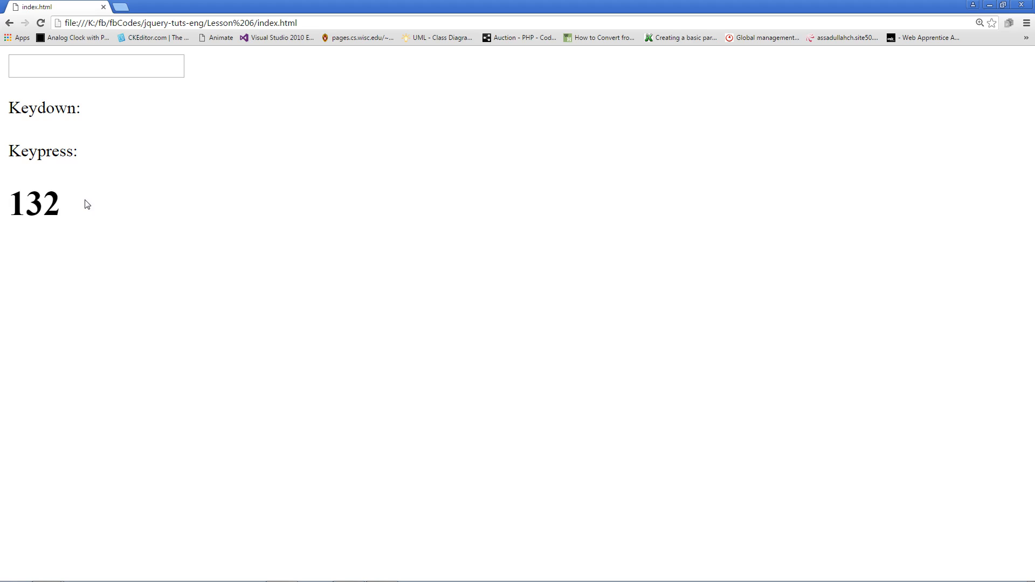
mouse_move(13, 150)
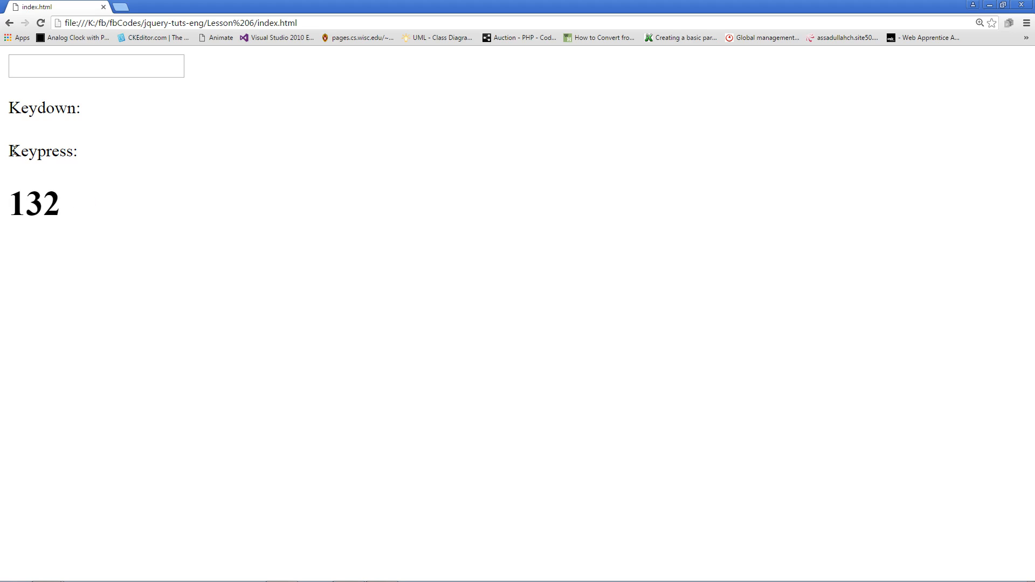
mouse_move(121, 214)
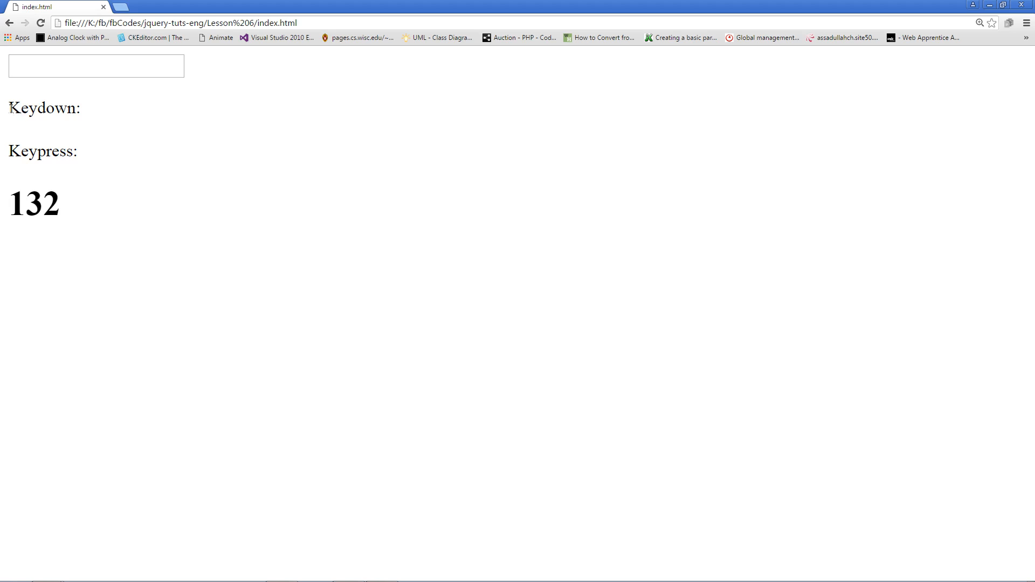
double_click(43, 108)
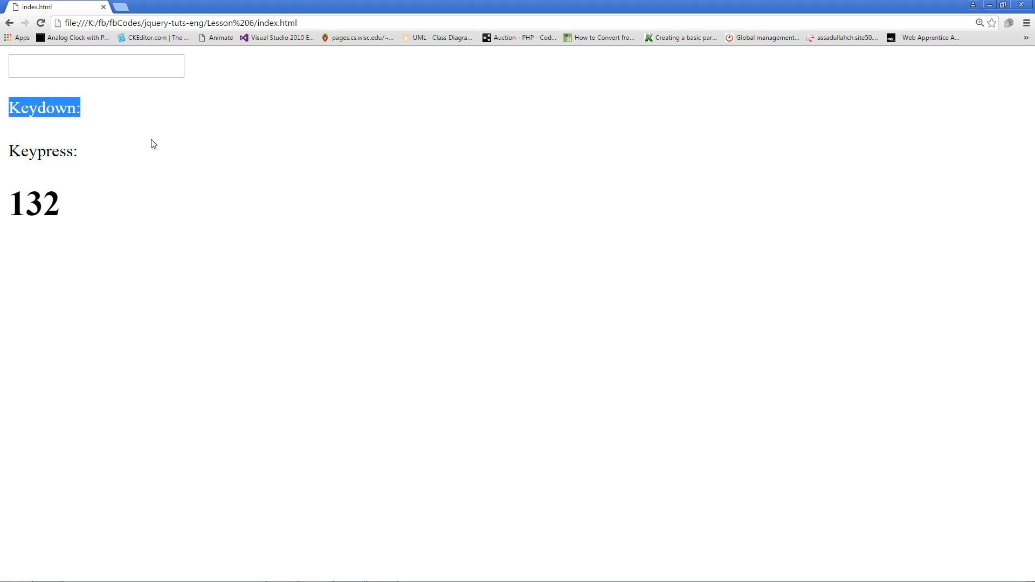
mouse_move(176, 250)
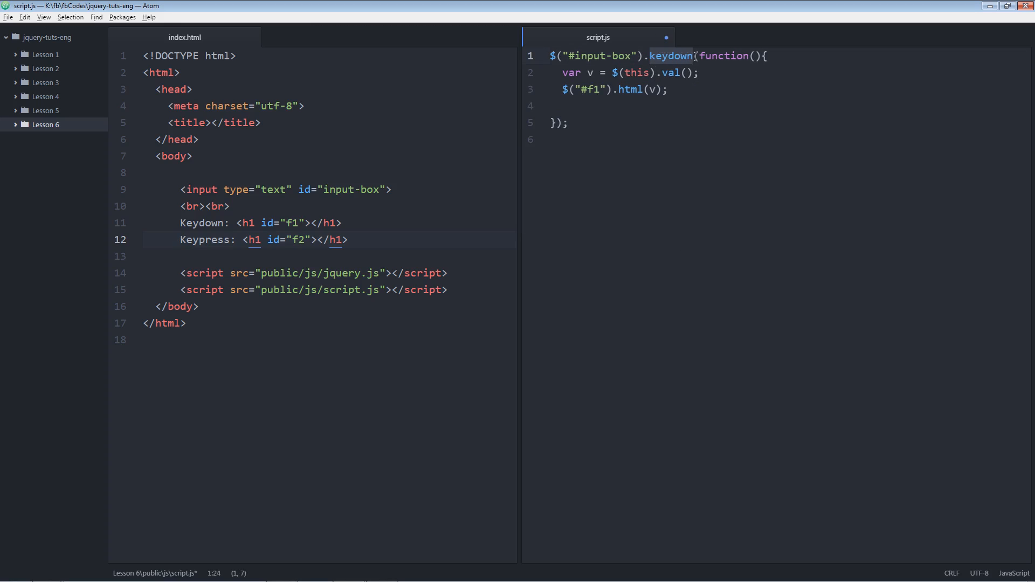
Switch the #input-box handler from .keydown to .keyup.
type("keyup")
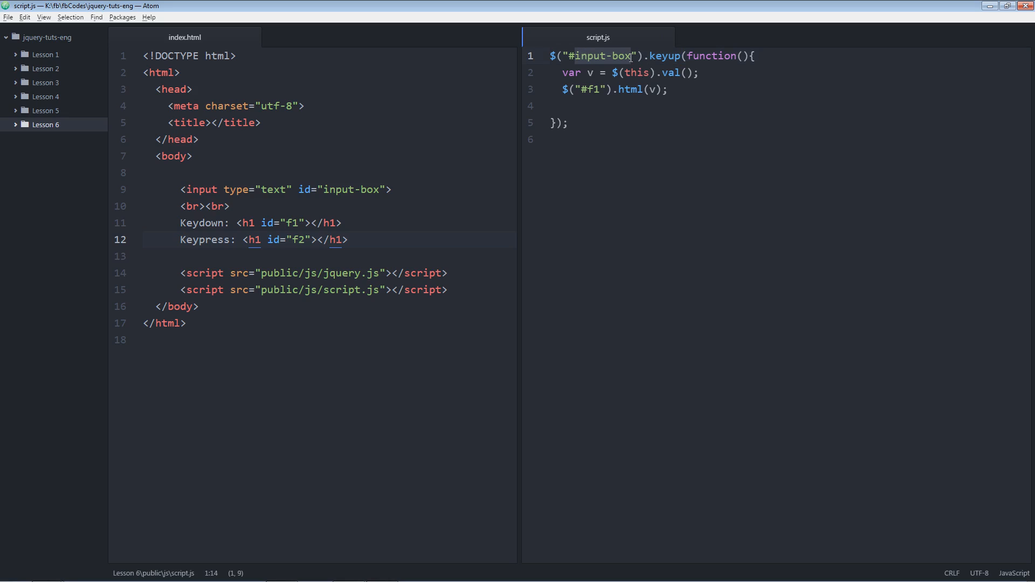
mouse_move(273, 215)
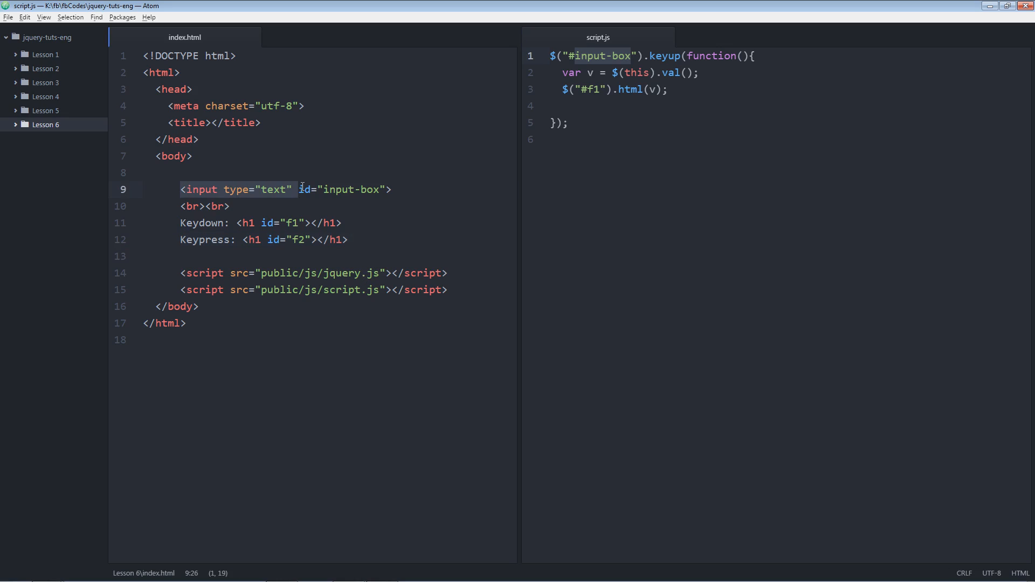
mouse_move(575, 235)
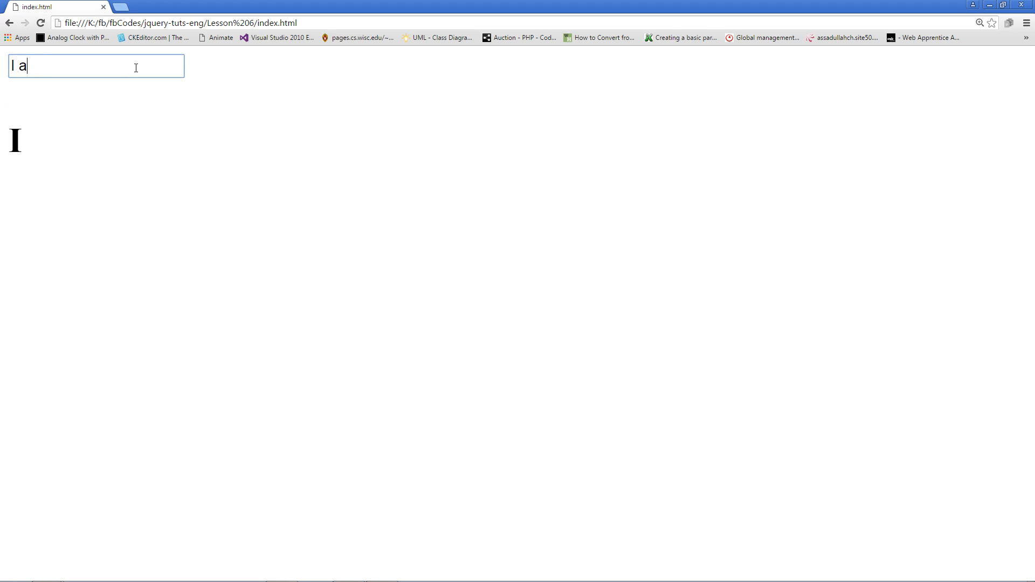
Type "I am a programmer" into the text box and watch the heading echo it.
type("m a programmer")
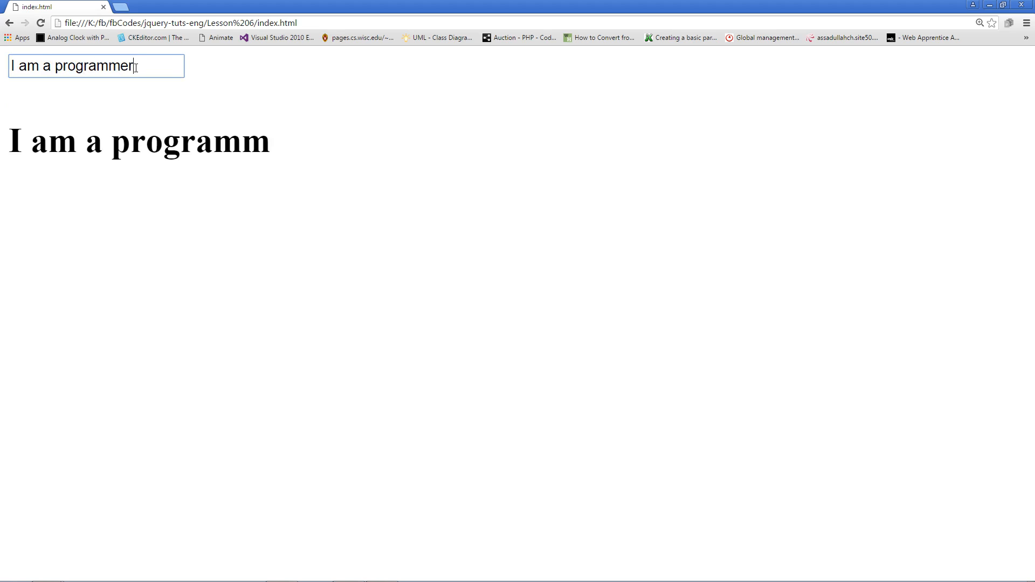
type("er")
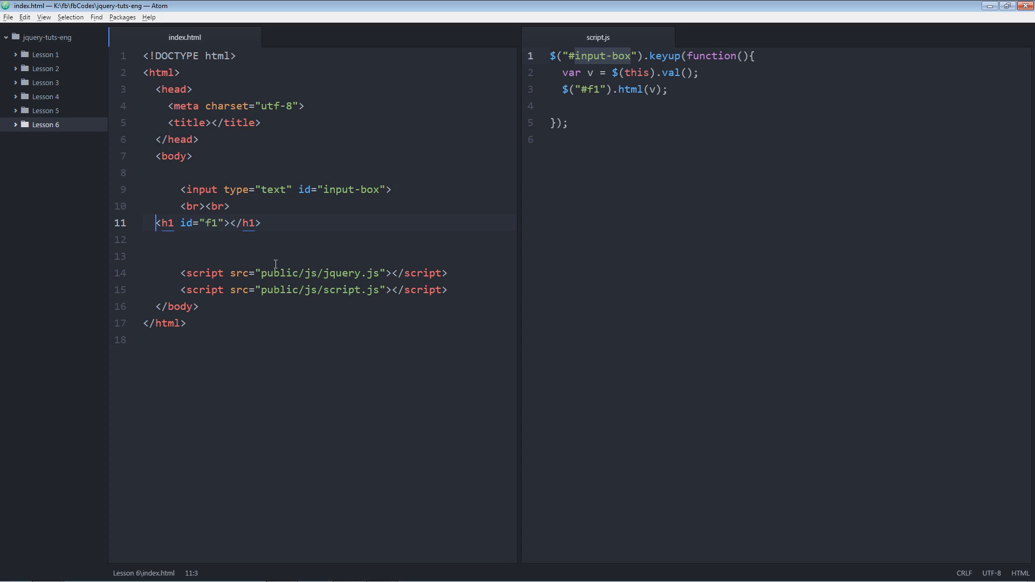
mouse_move(521, 333)
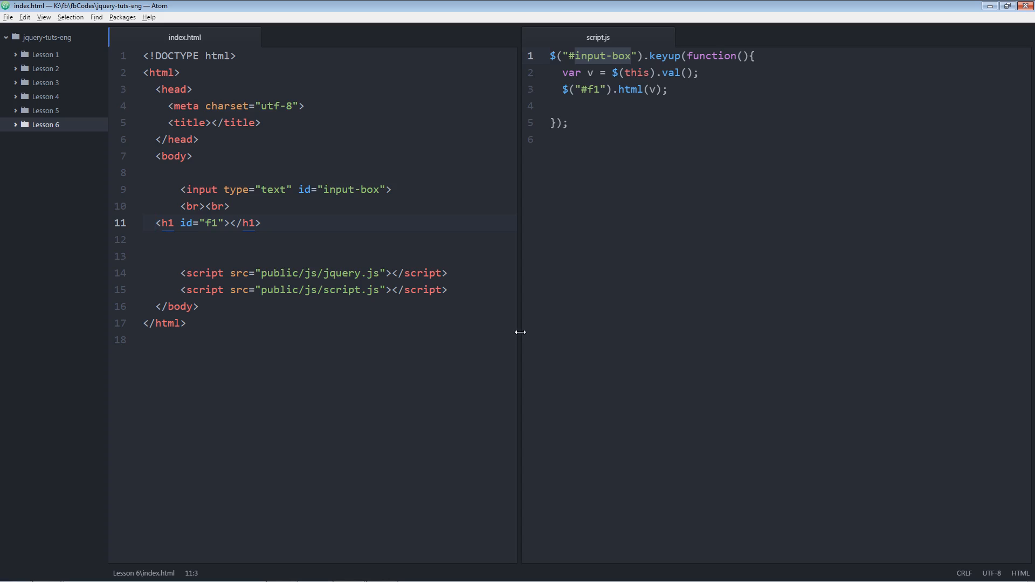
left_click(155, 223)
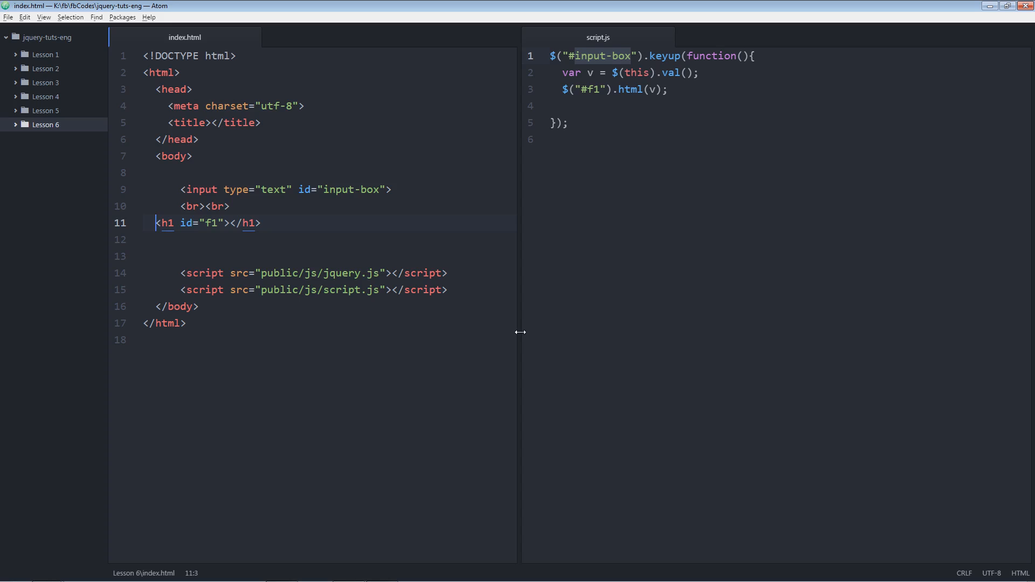